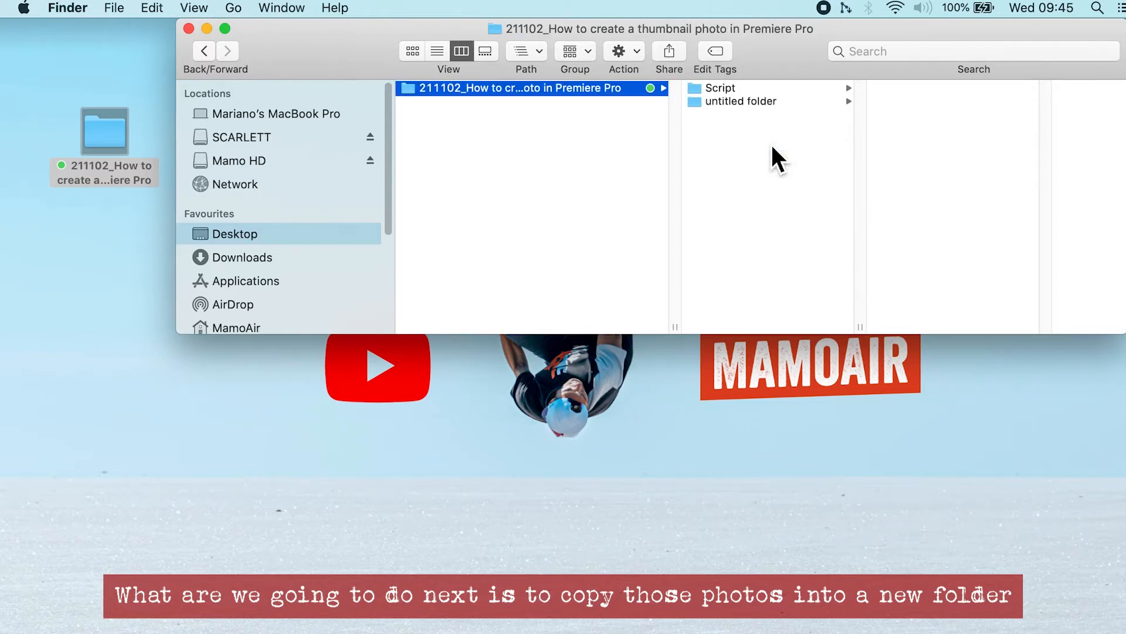
Name the untitled folder 'Photos' in Finder.
type("Photos")
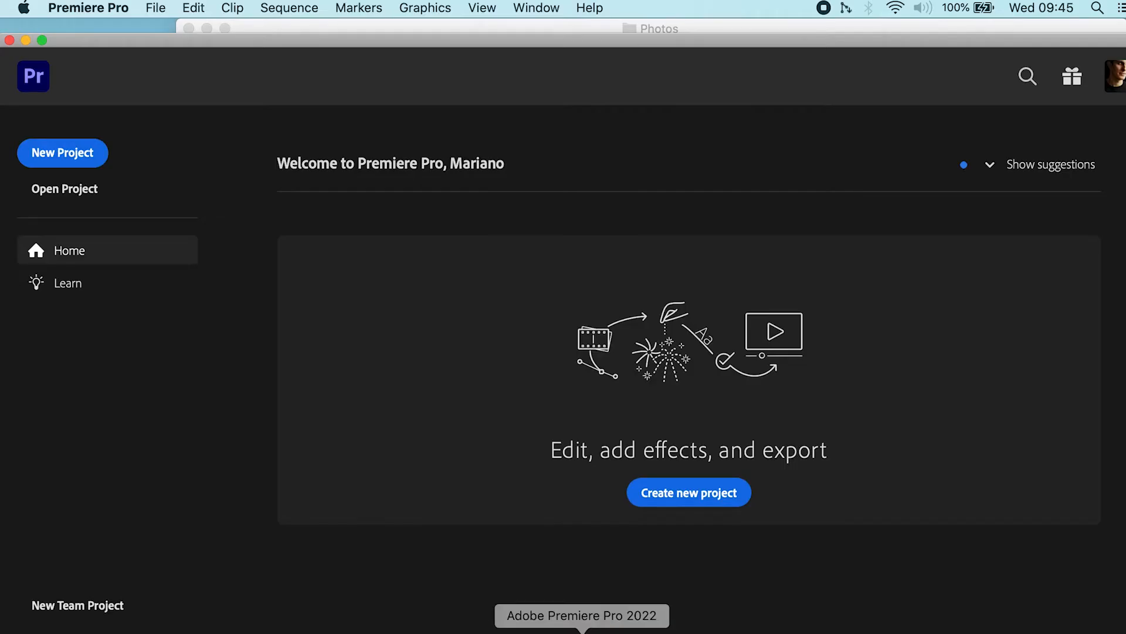
Create the project 'How to create a thumbnail photo in Premiere Pro' in a new AP Project folder.
left_click(63, 153)
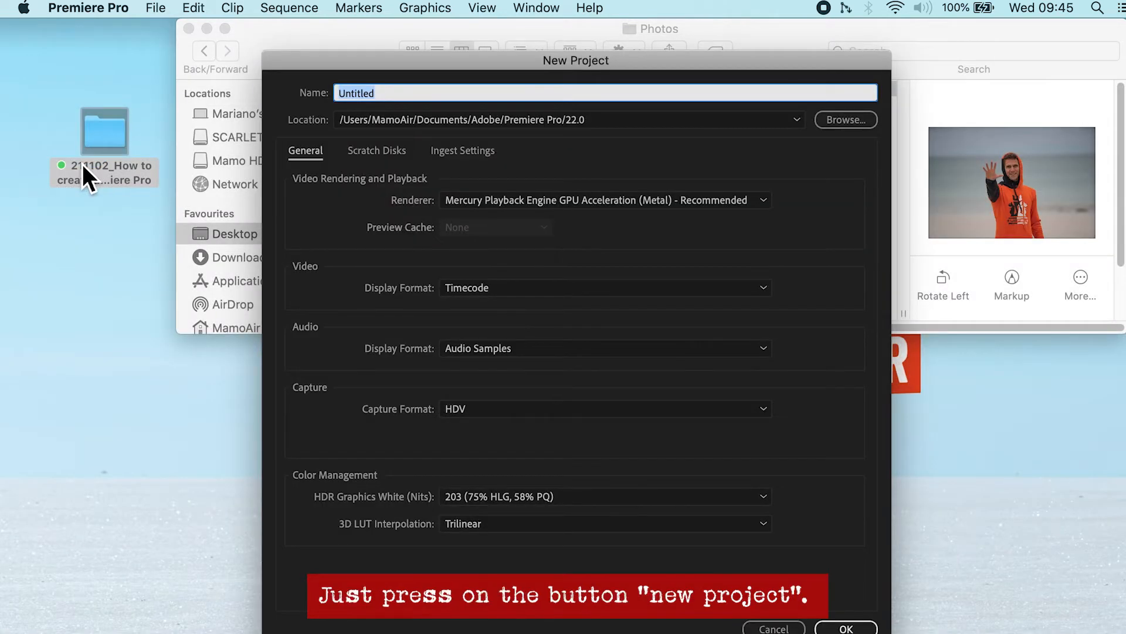
type("How to create a thumbnail photo in Premiere Pro")
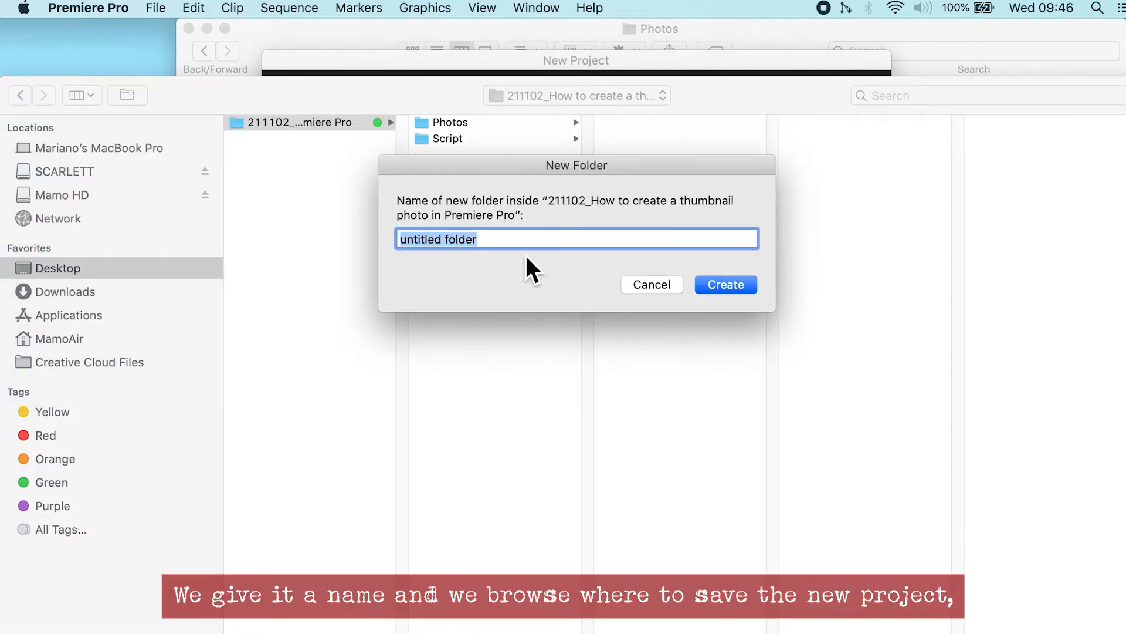
type("AP Project")
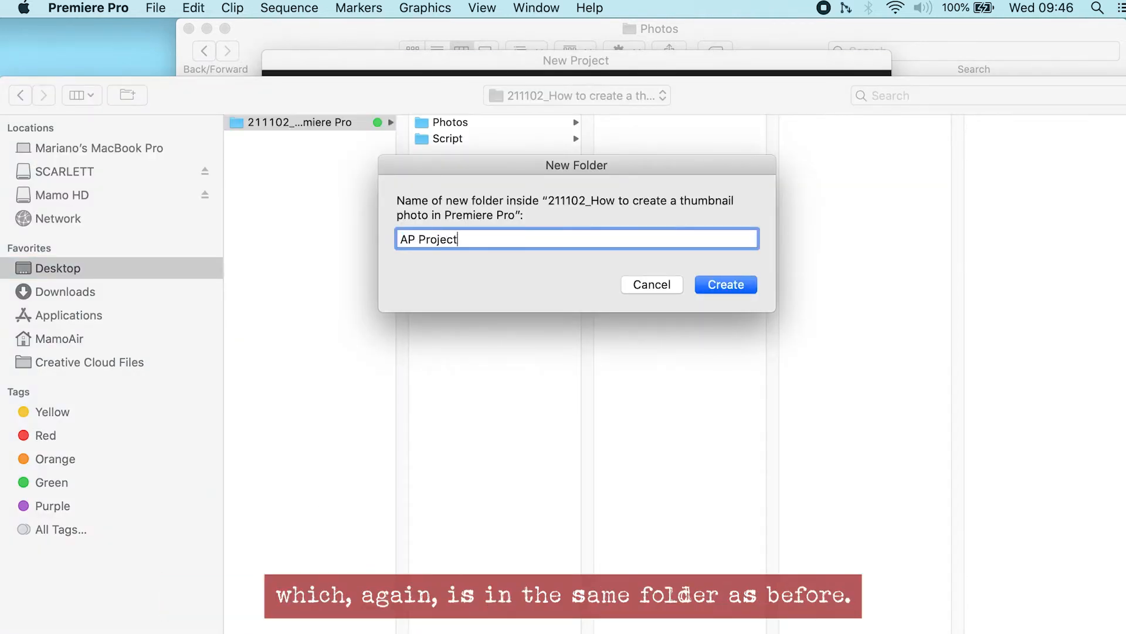
left_click(725, 284)
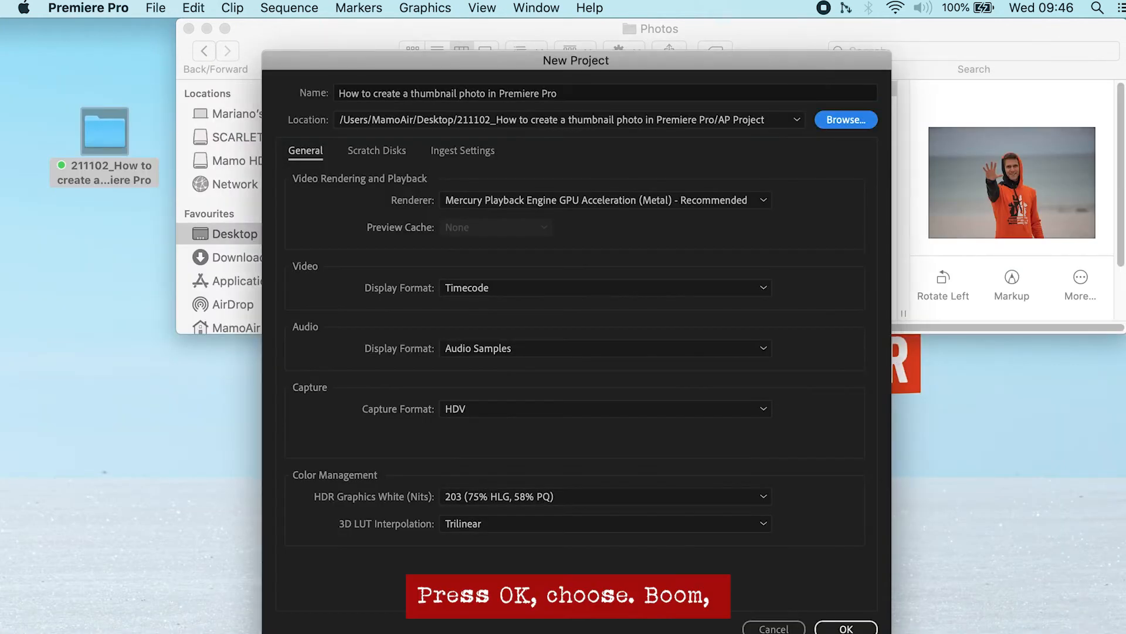
mouse_move(846, 183)
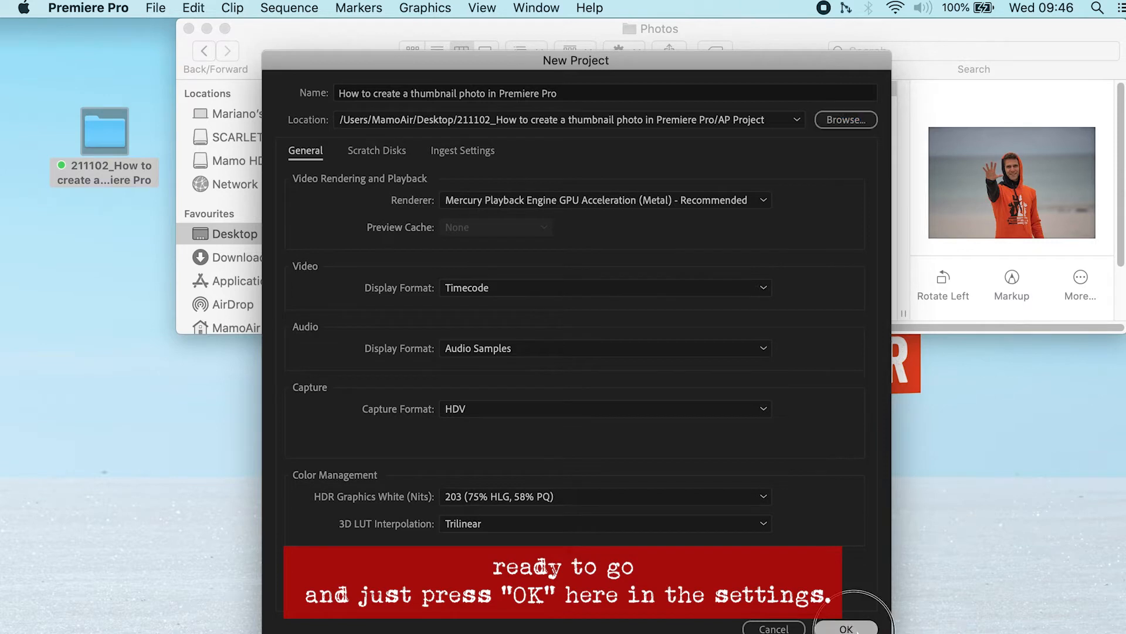
left_click(847, 627)
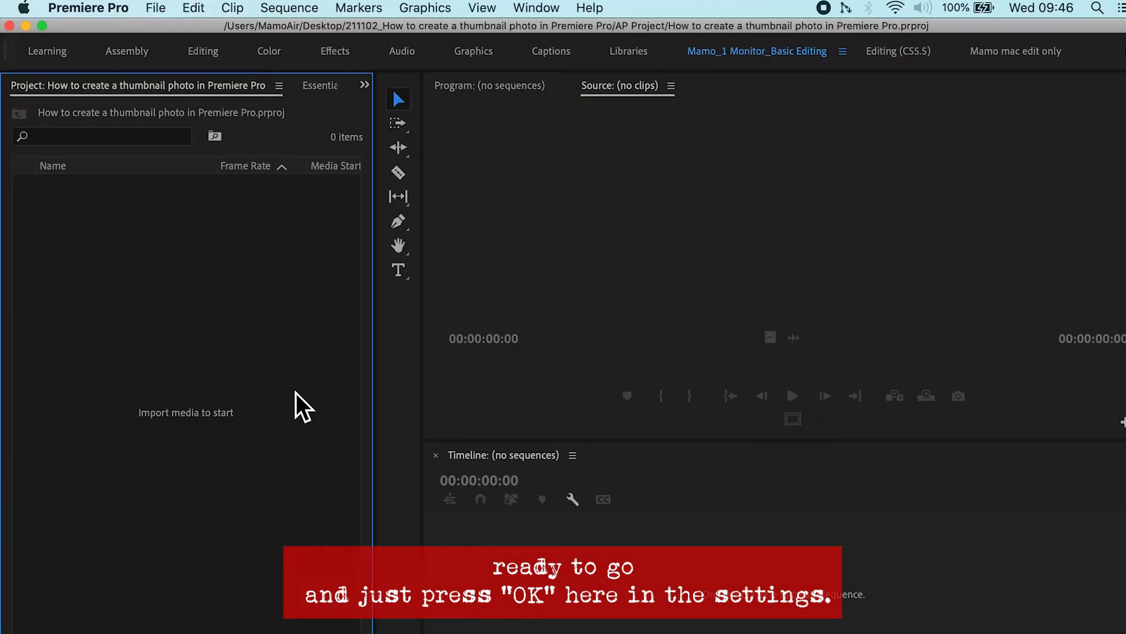
Import the photo AIR05540-2.jpg into the project.
key("cmd+i")
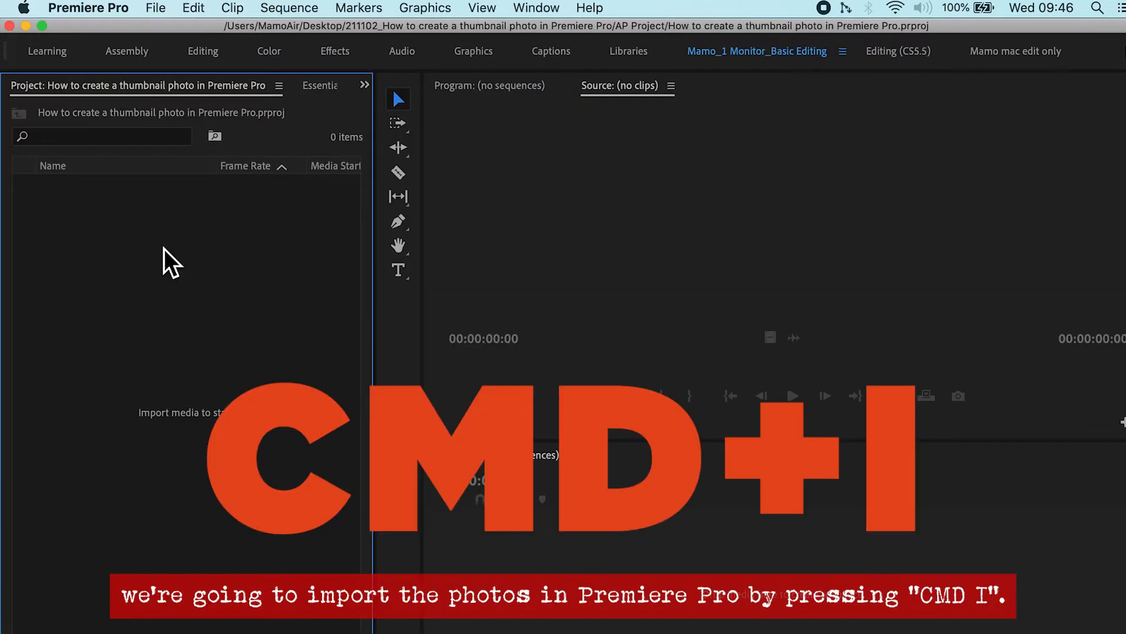
key("cmd+i")
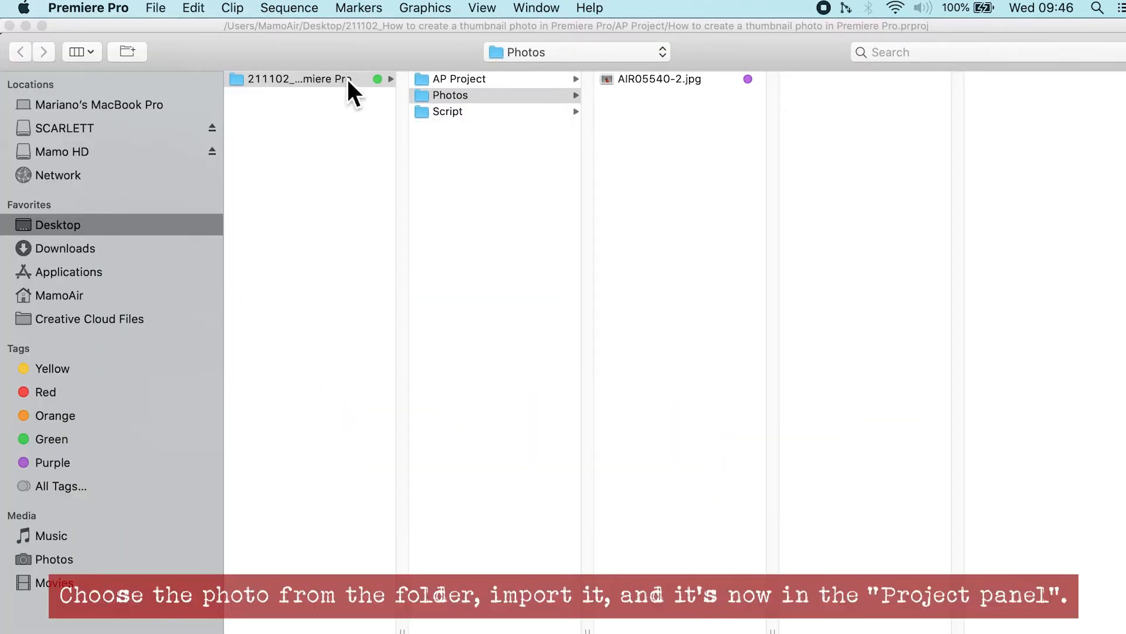
left_click(659, 79)
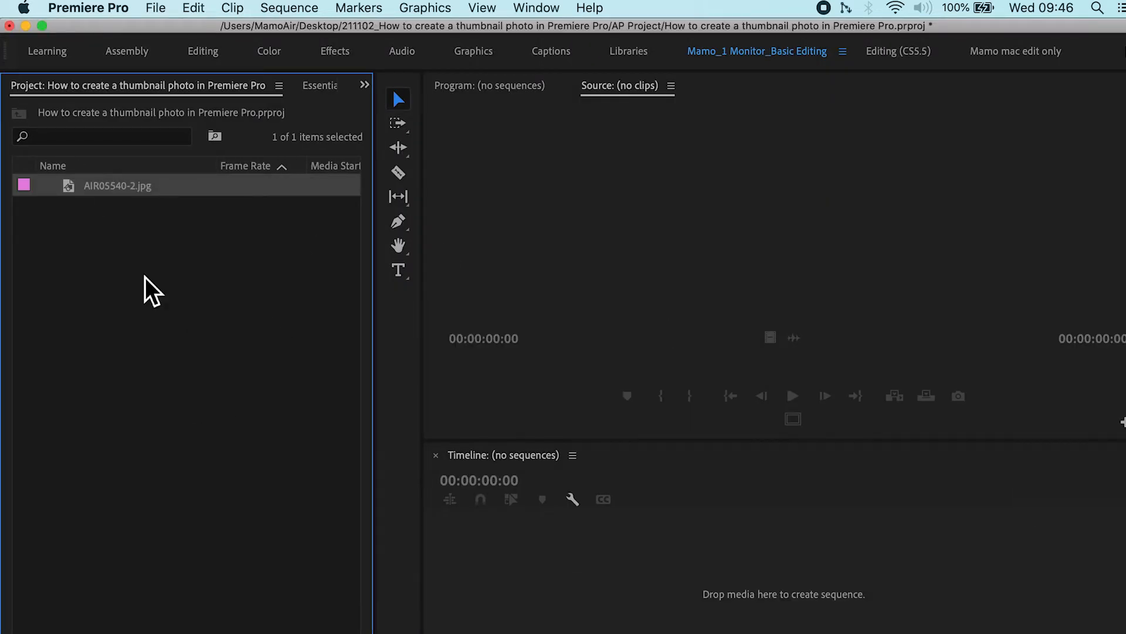
Create a 4K HD 16x9 24 fps sequence named 'WeFew Video Thumbnail'.
key("cmd+n")
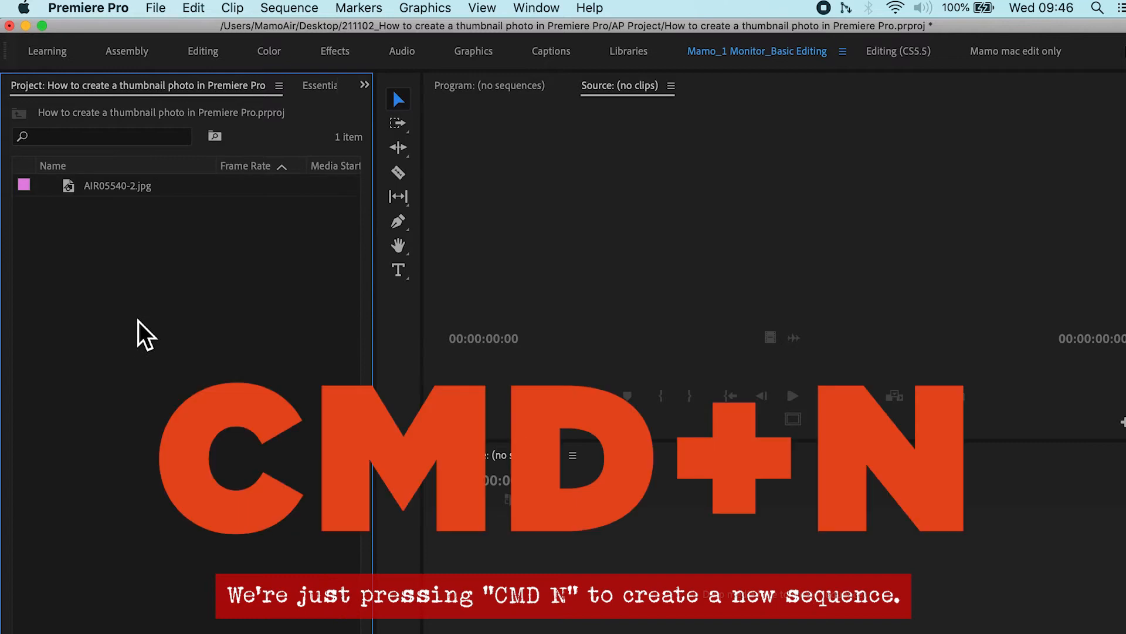
key("cmd+n")
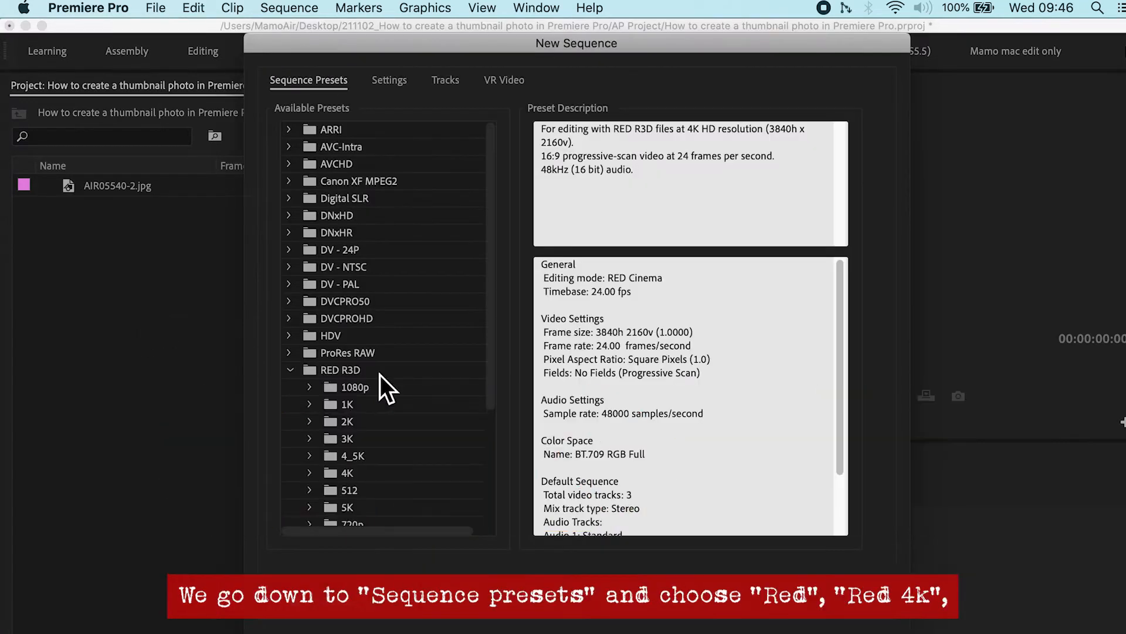
mouse_move(345, 269)
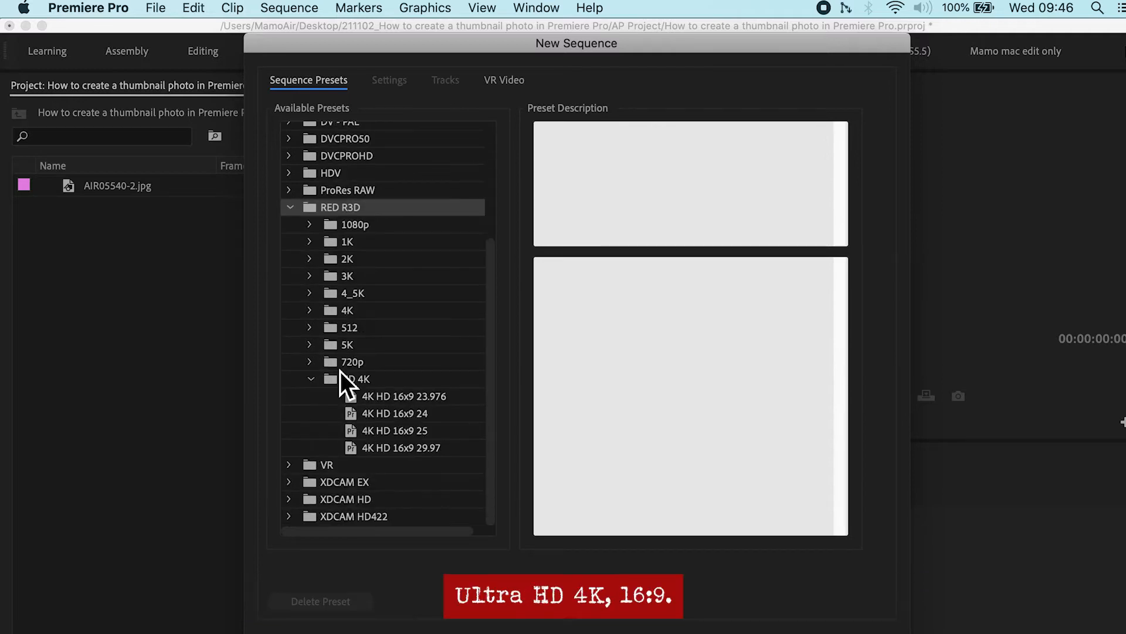
left_click(356, 378)
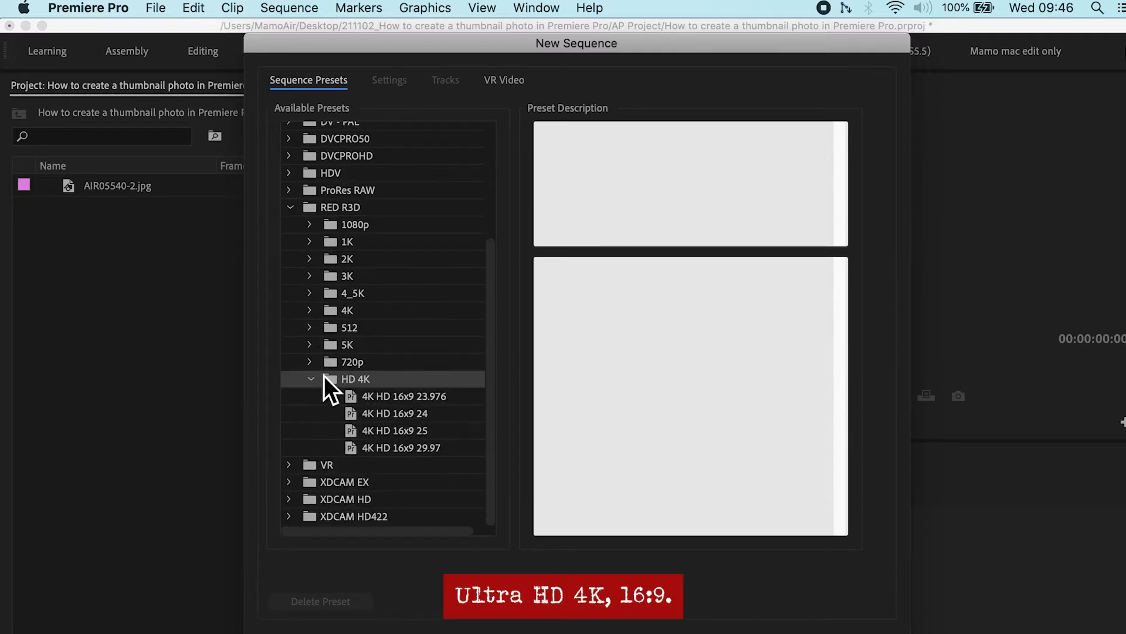
left_click(394, 413)
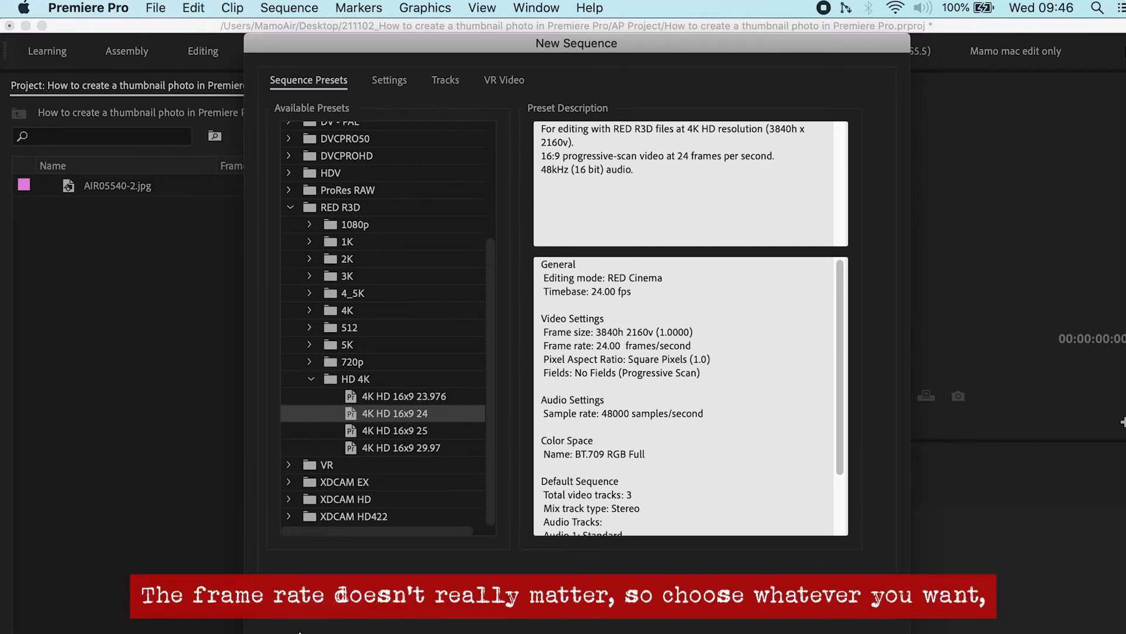
type("WeFew Video Thumbnail")
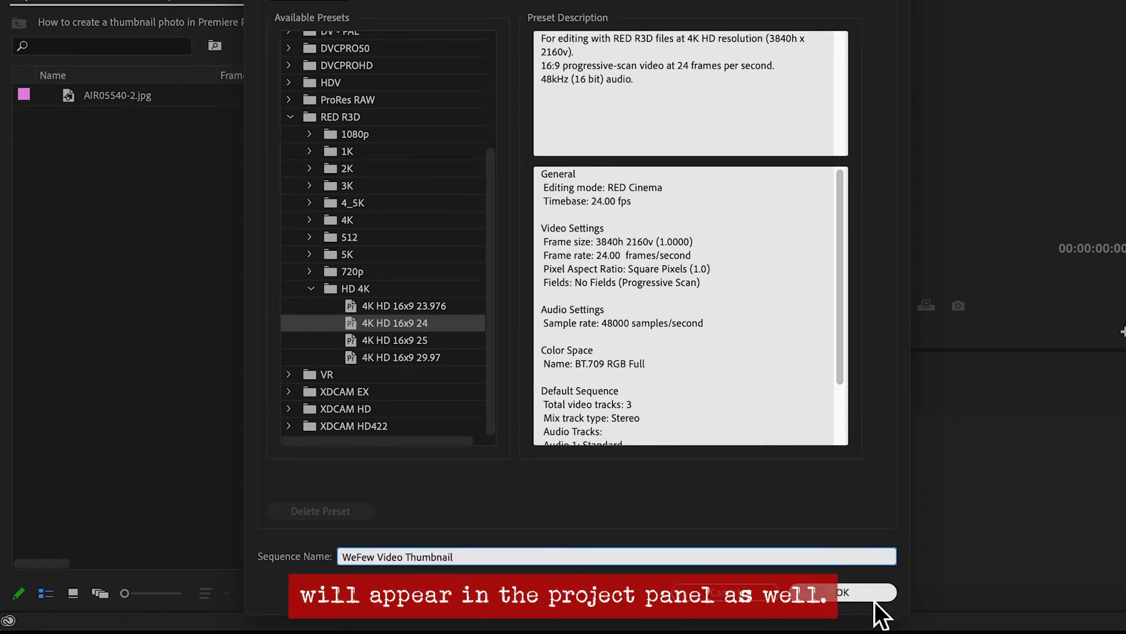
left_click(841, 591)
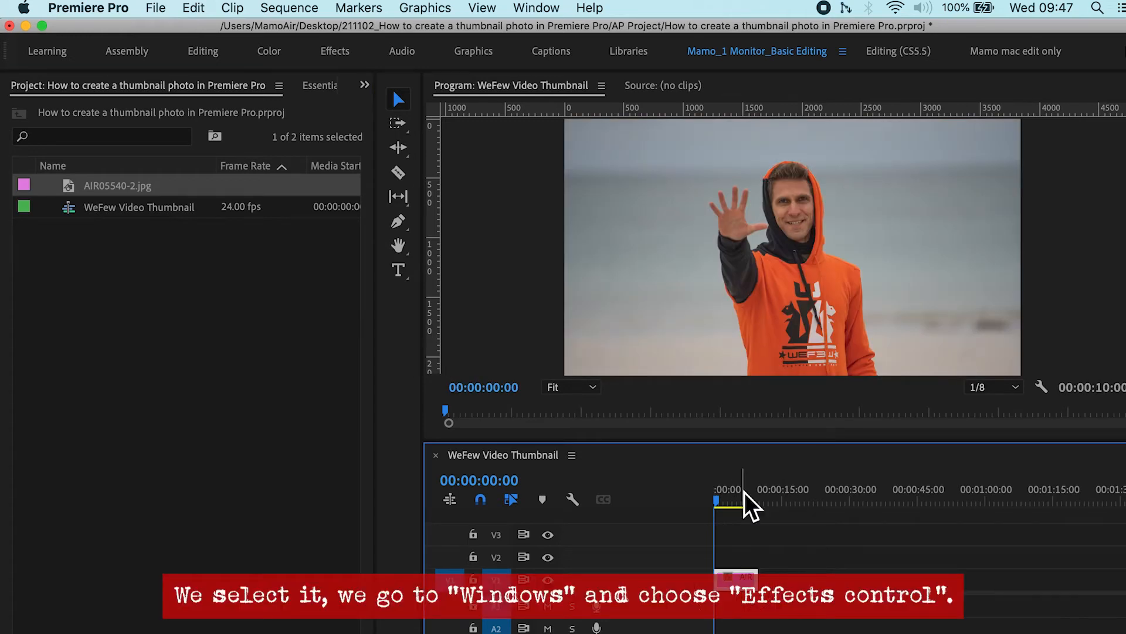
Set the photo's Motion Rotation to about 2° in Effect Controls.
left_click(536, 8)
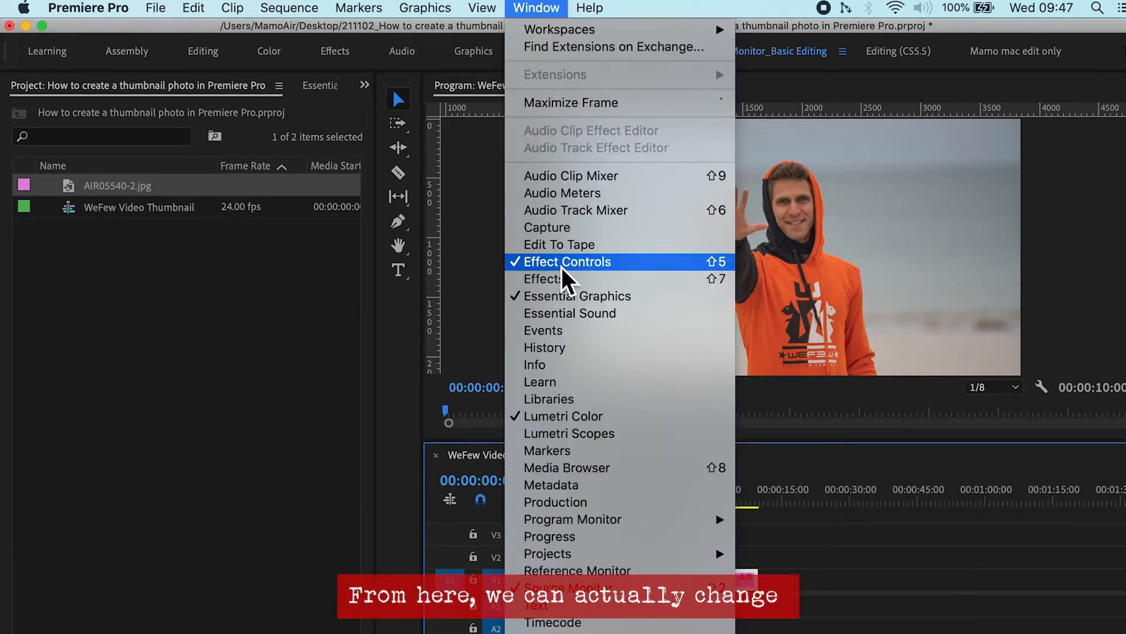
left_click(567, 262)
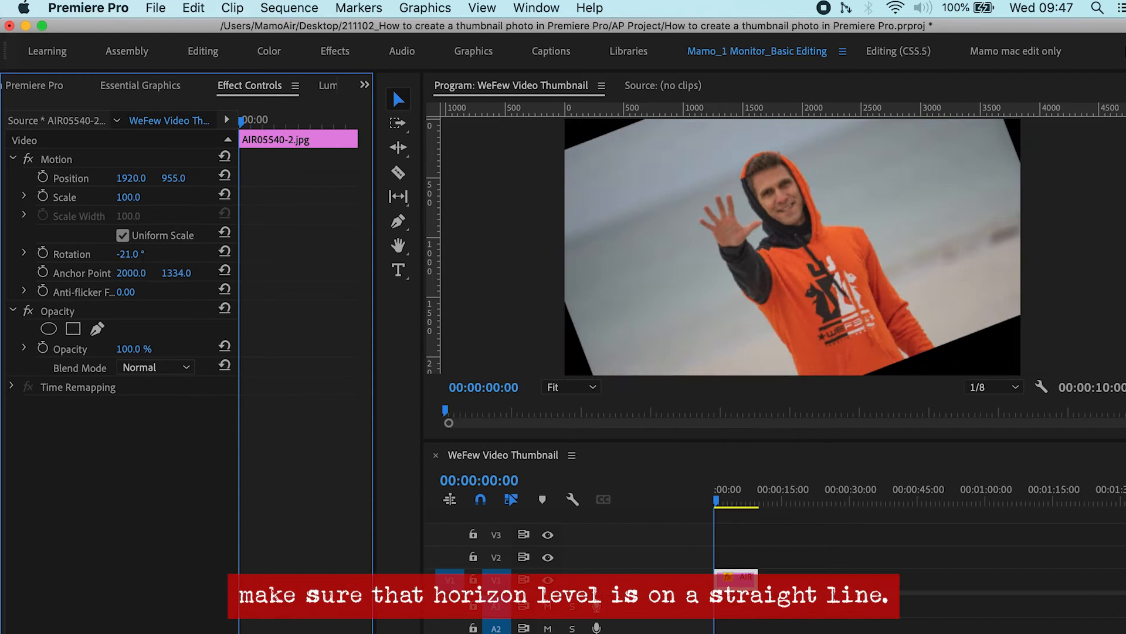
left_click_drag(134, 253, 144, 254)
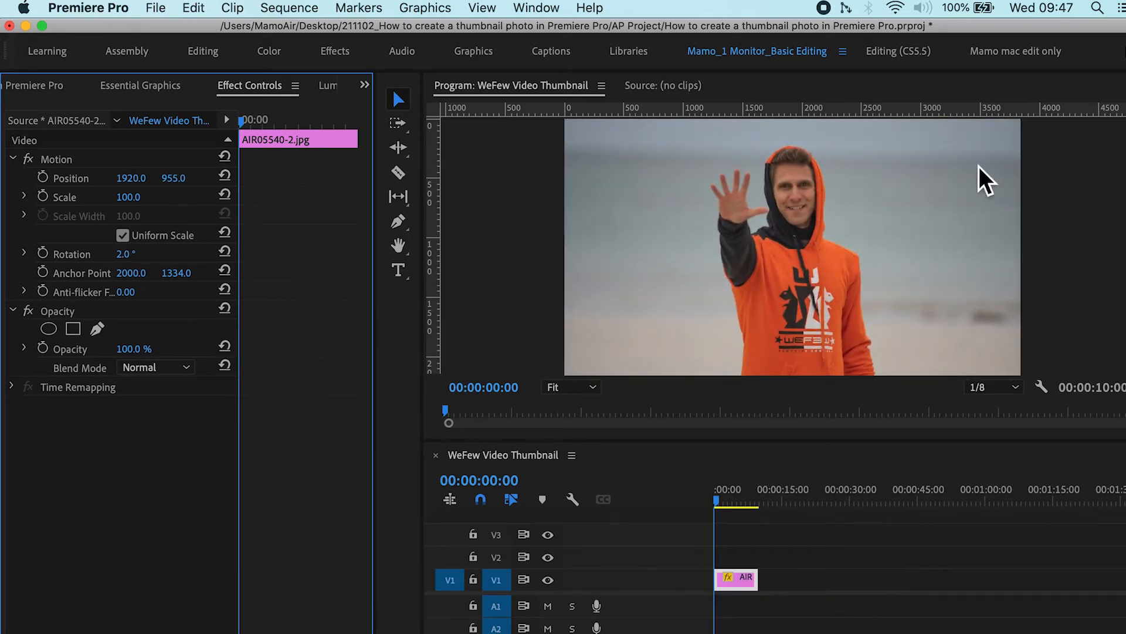
mouse_move(536, 8)
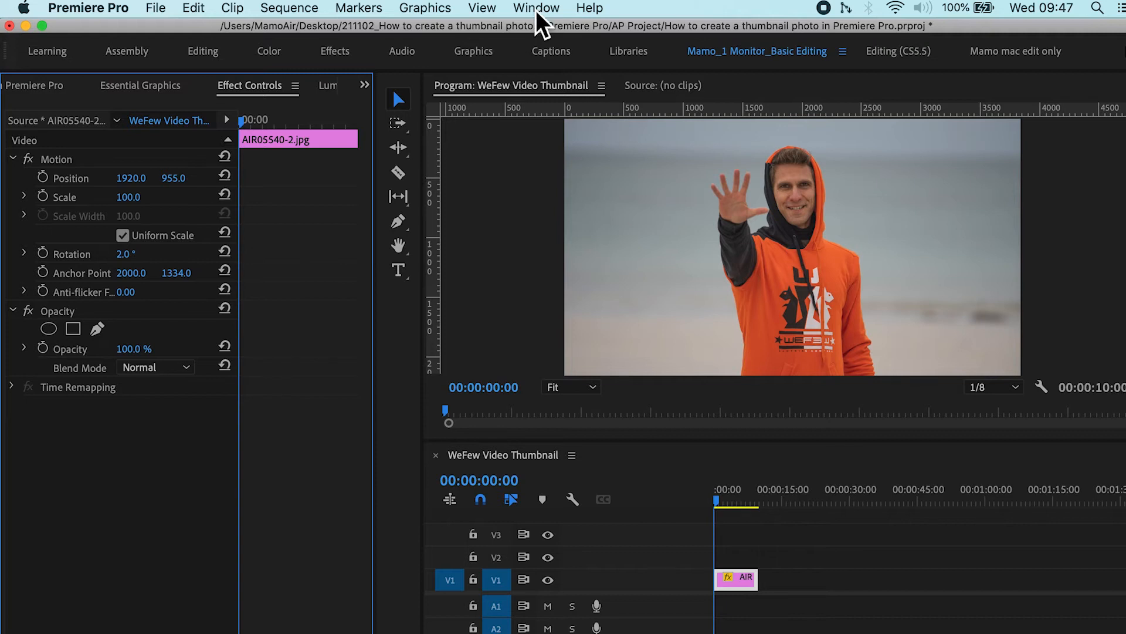
Try the Fuji F125 Kodak 2393 Creative look in Lumetri Color, then undo it.
left_click(536, 7)
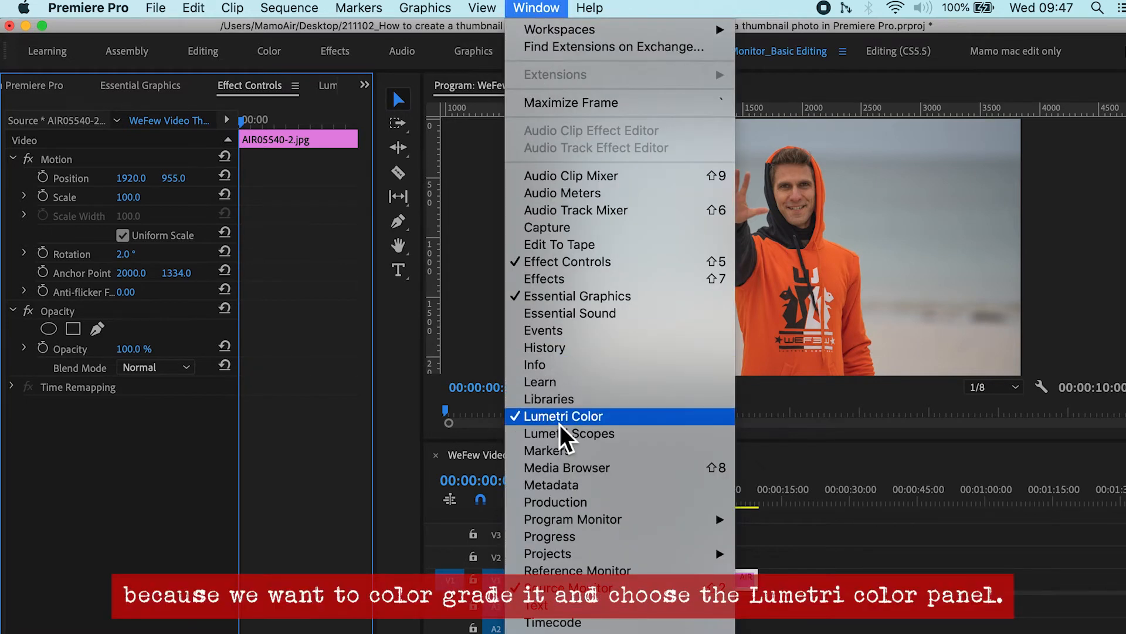
left_click(563, 415)
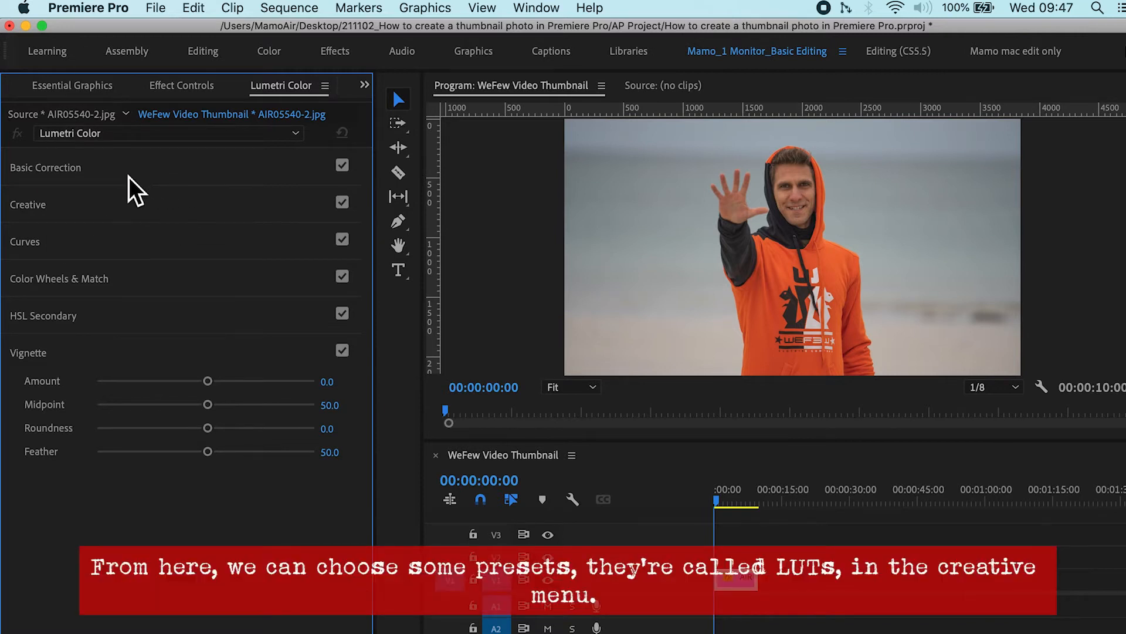
left_click(28, 204)
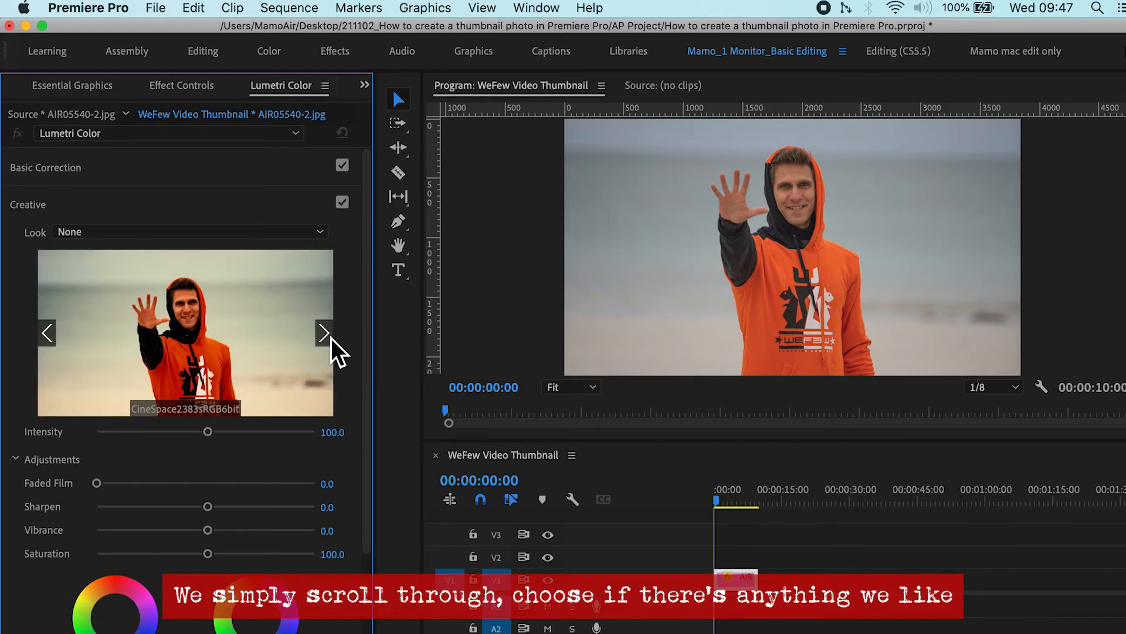
left_click(324, 332)
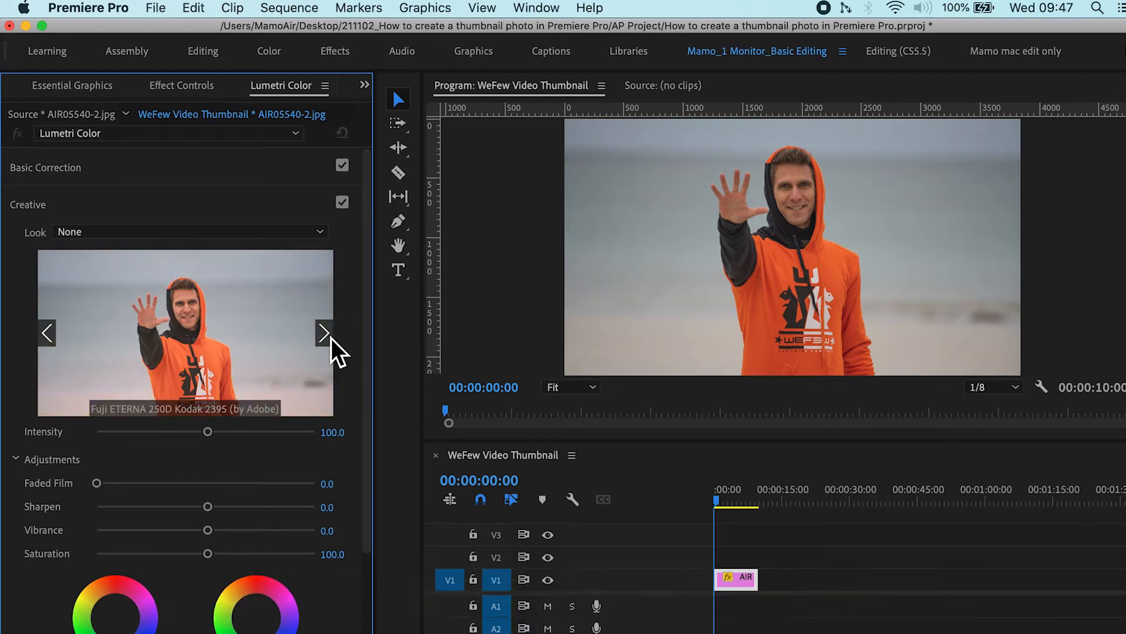
left_click(324, 333)
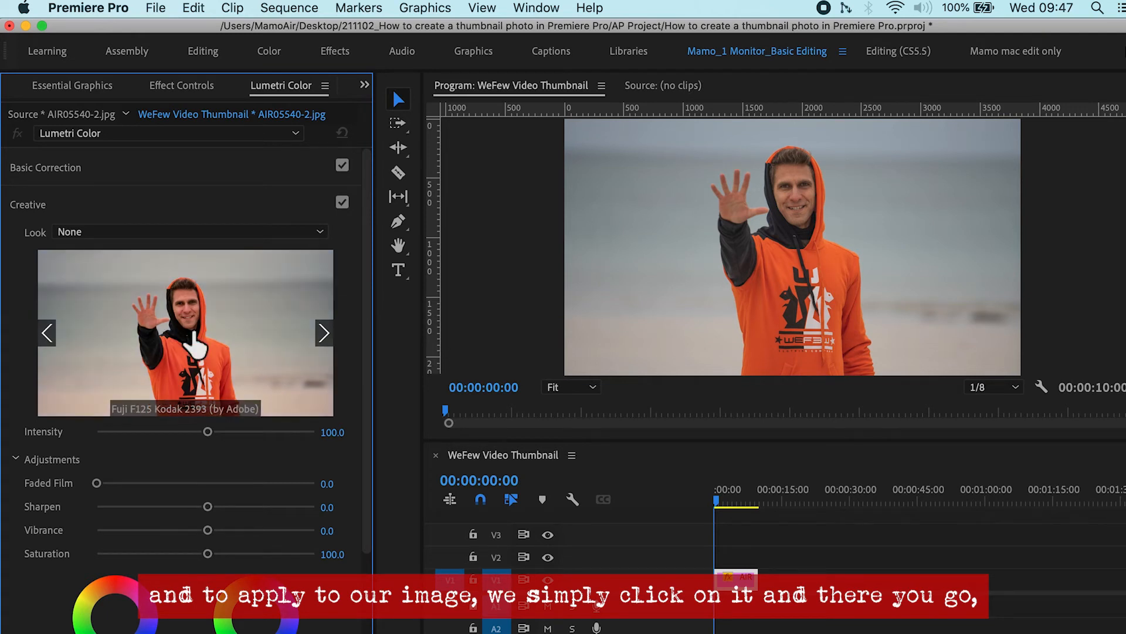
left_click(184, 332)
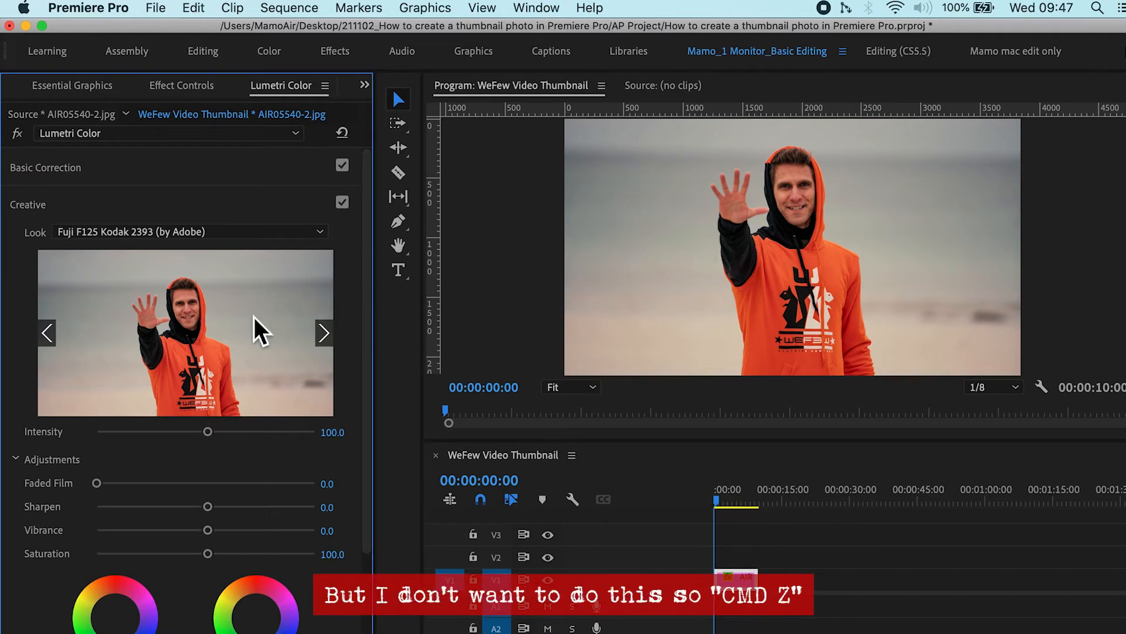
key("cmd+z")
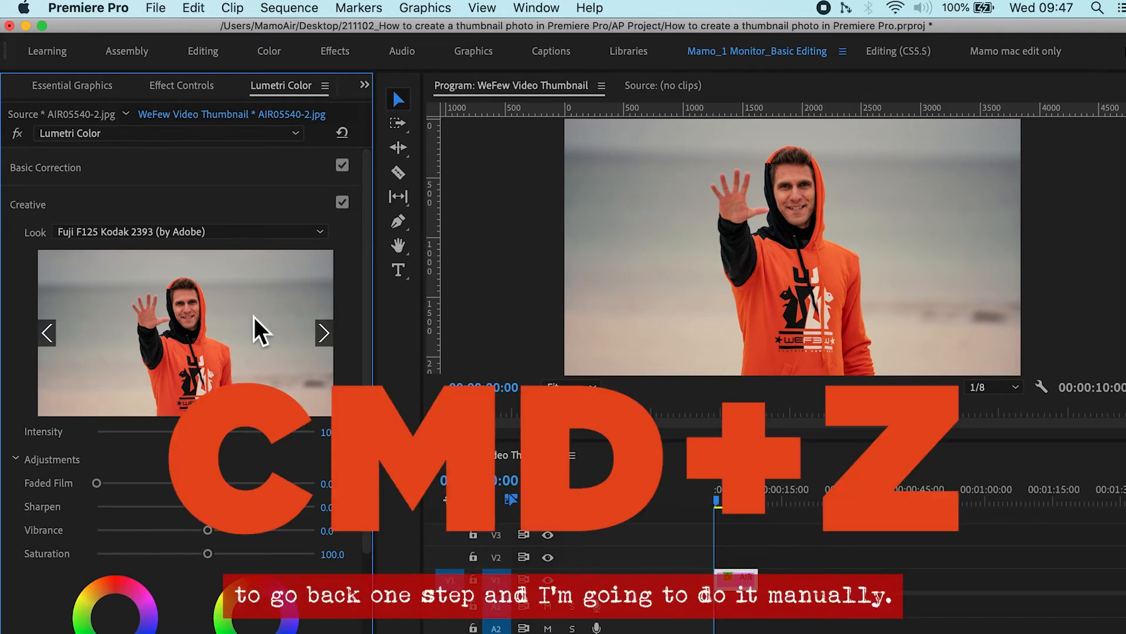
key("cmd+z")
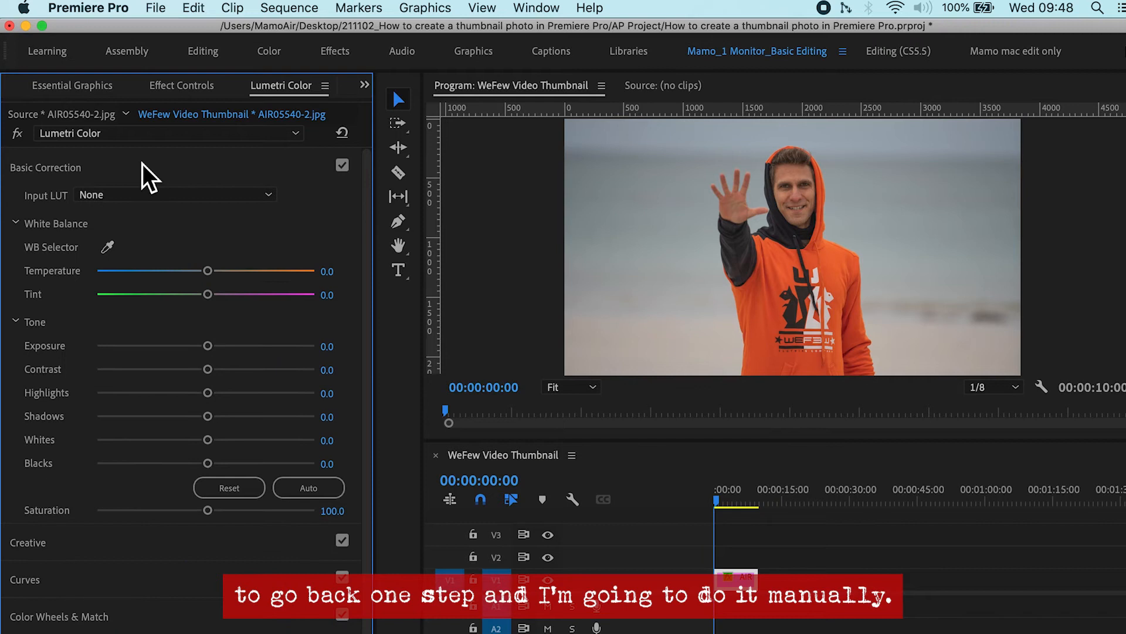
mouse_move(272, 384)
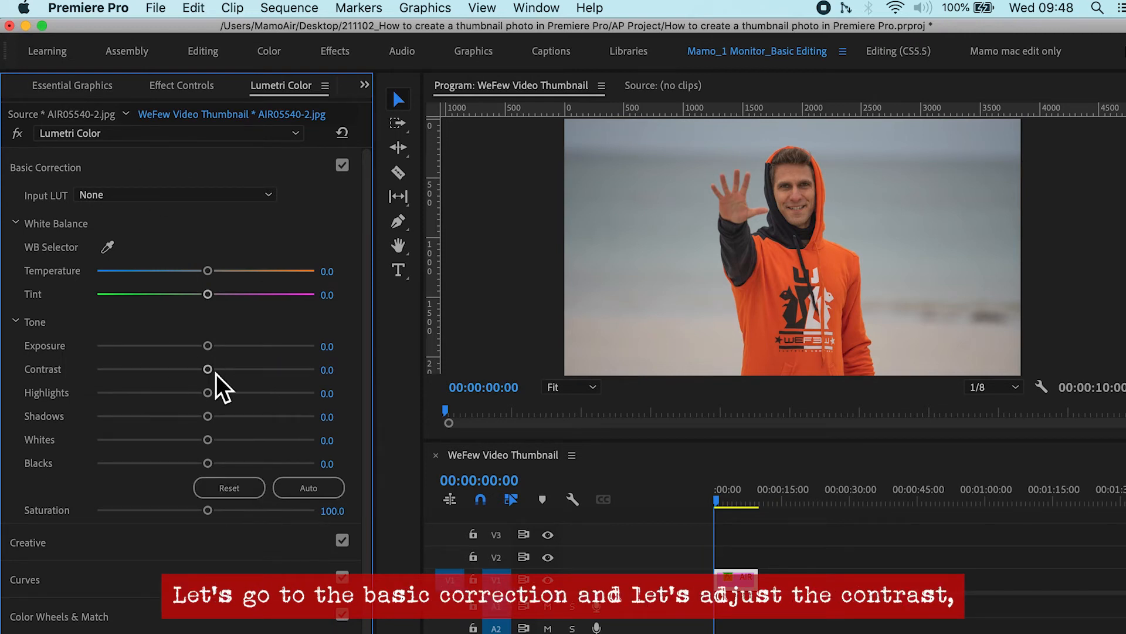
Set contrast 39.7, whites 43.8, shadows -9.1 and blacks -21.5.
left_click_drag(208, 369, 256, 369)
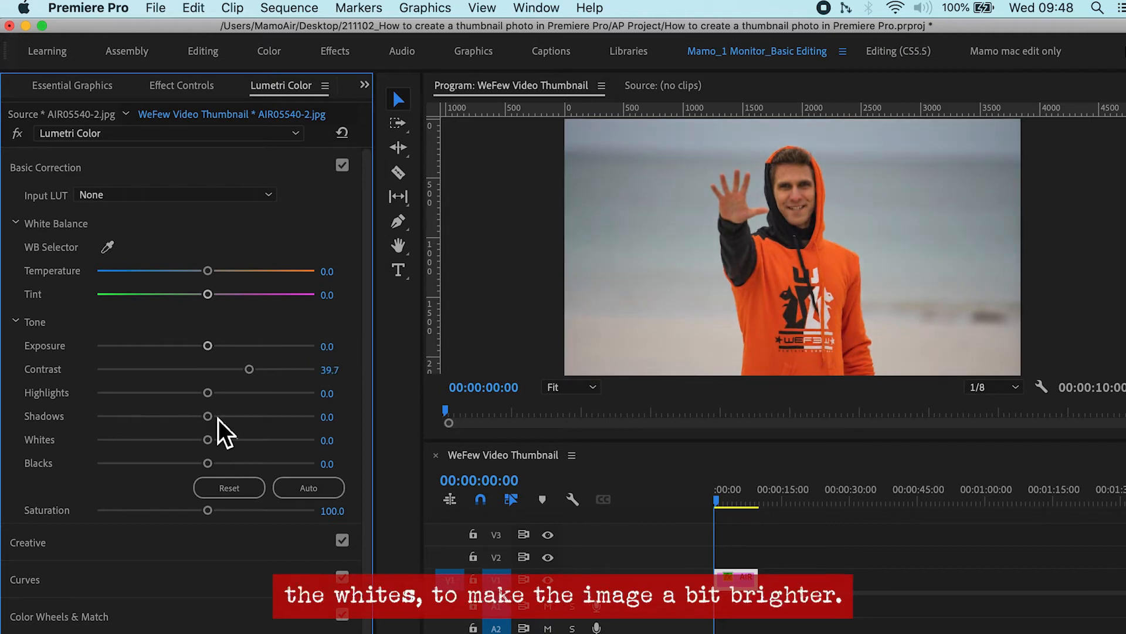
left_click_drag(207, 439, 249, 439)
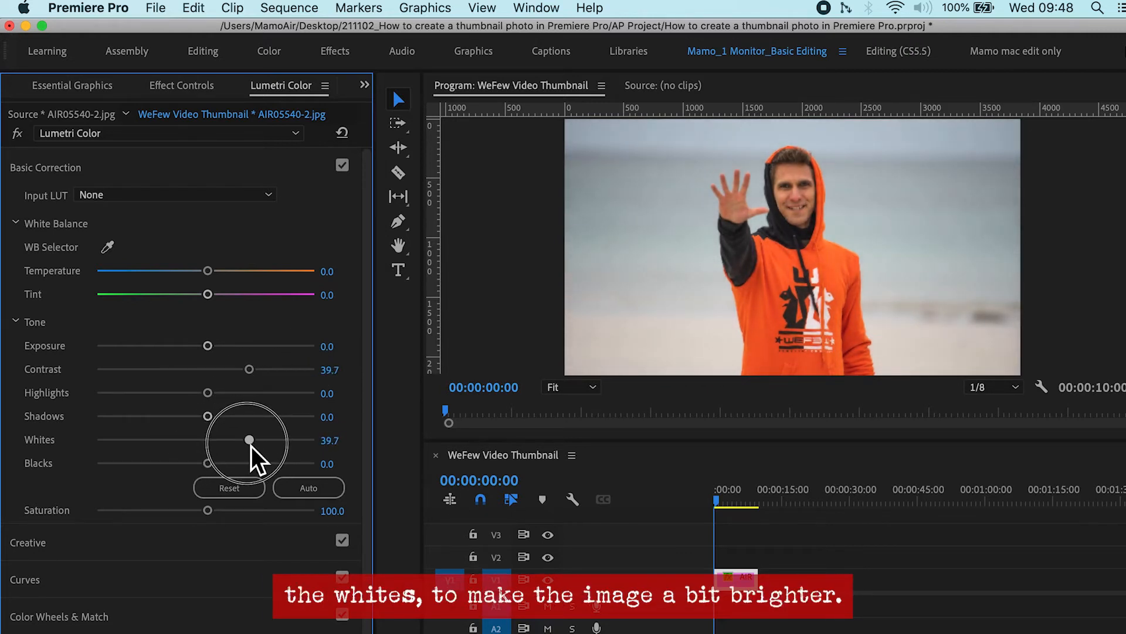
left_click_drag(249, 439, 252, 439)
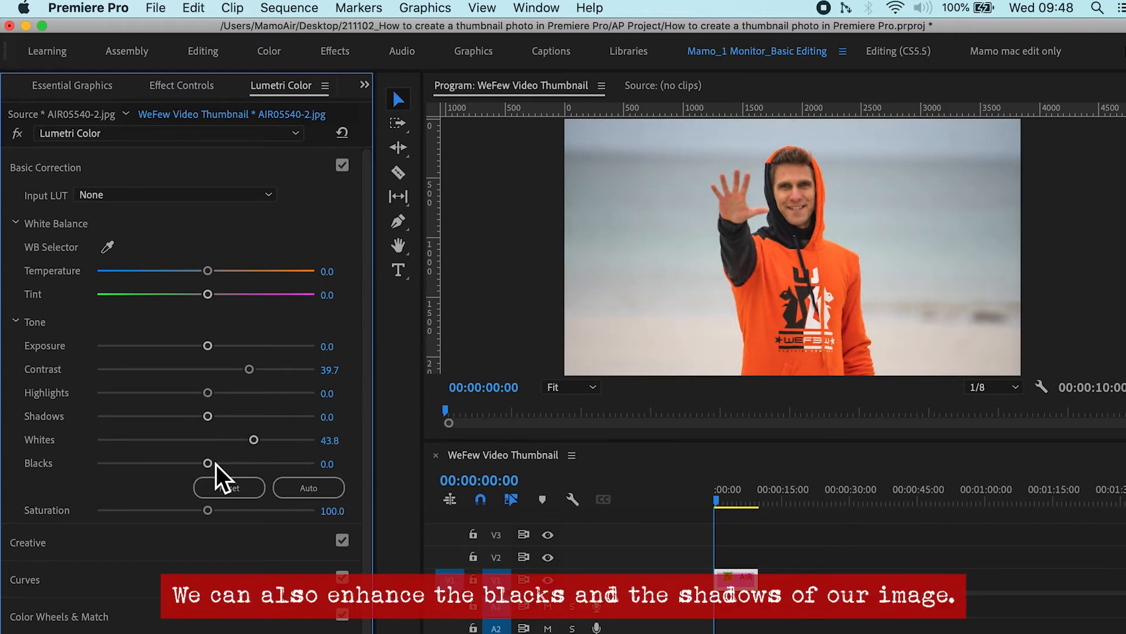
left_click_drag(208, 463, 180, 463)
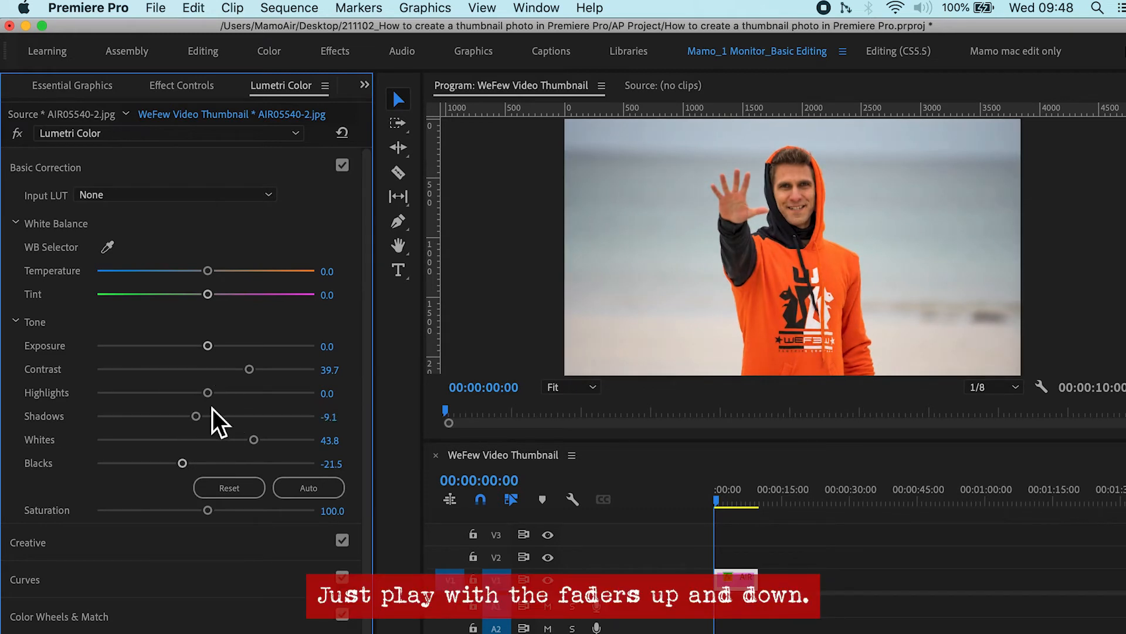
Settle saturation at 114 after testing the maximum and zero.
left_click_drag(207, 510, 316, 510)
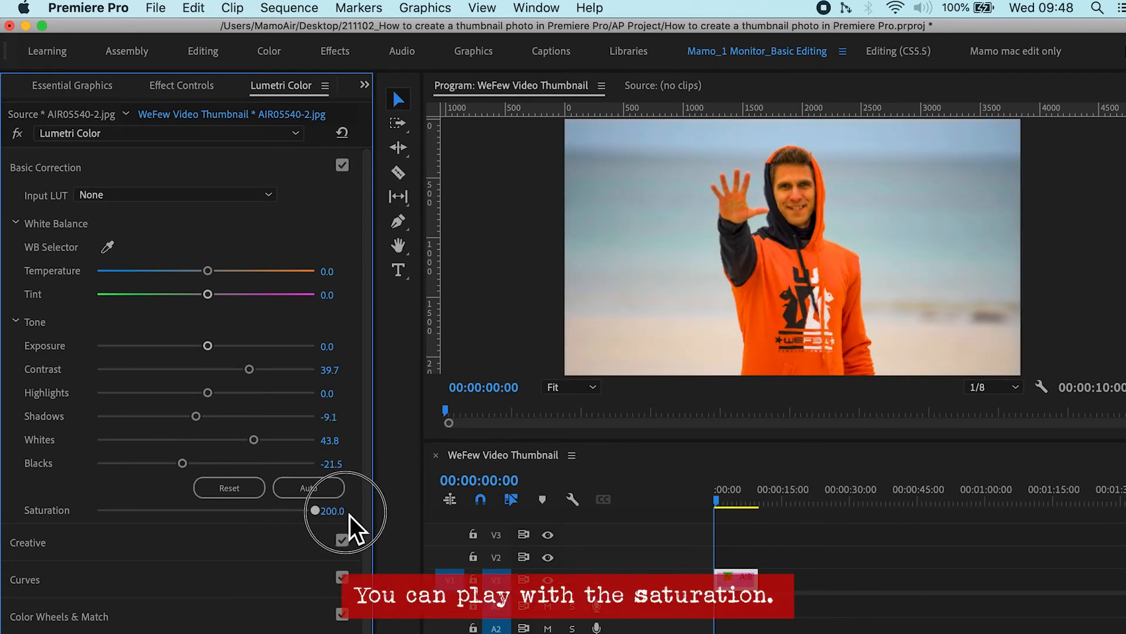
left_click_drag(317, 510, 96, 510)
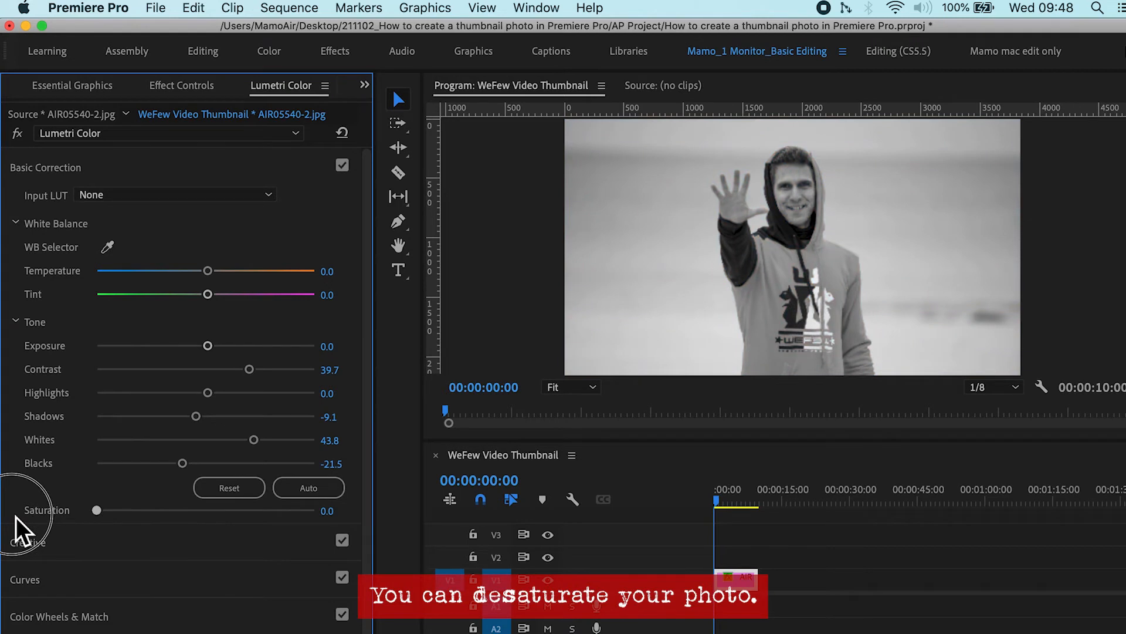
left_click_drag(96, 510, 224, 510)
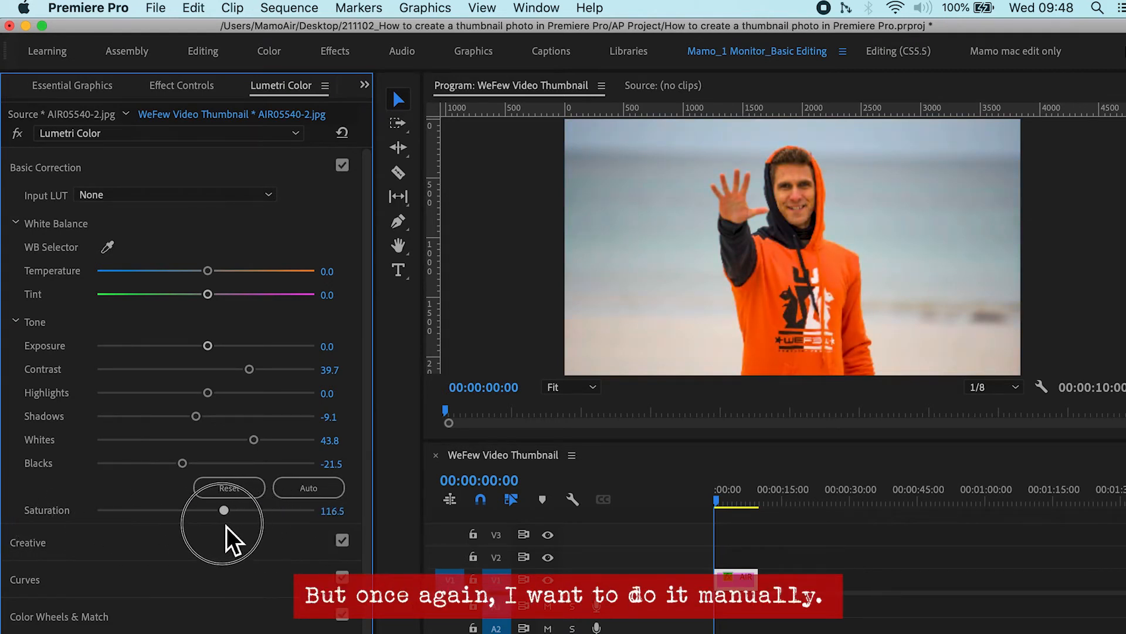
left_click_drag(224, 510, 219, 509)
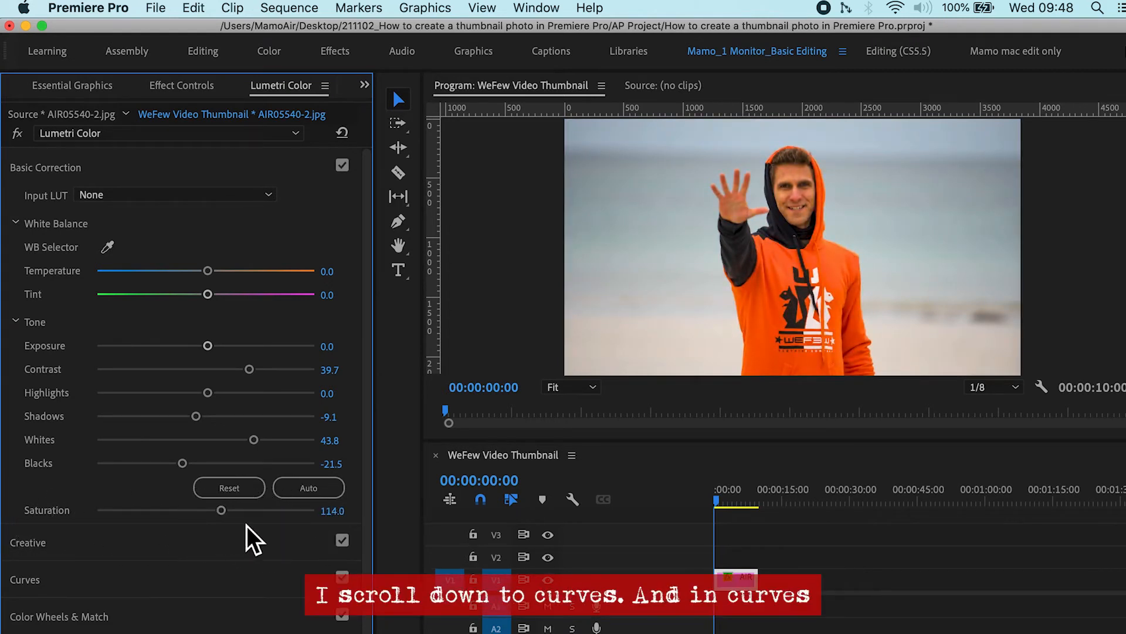
scroll("down", 3)
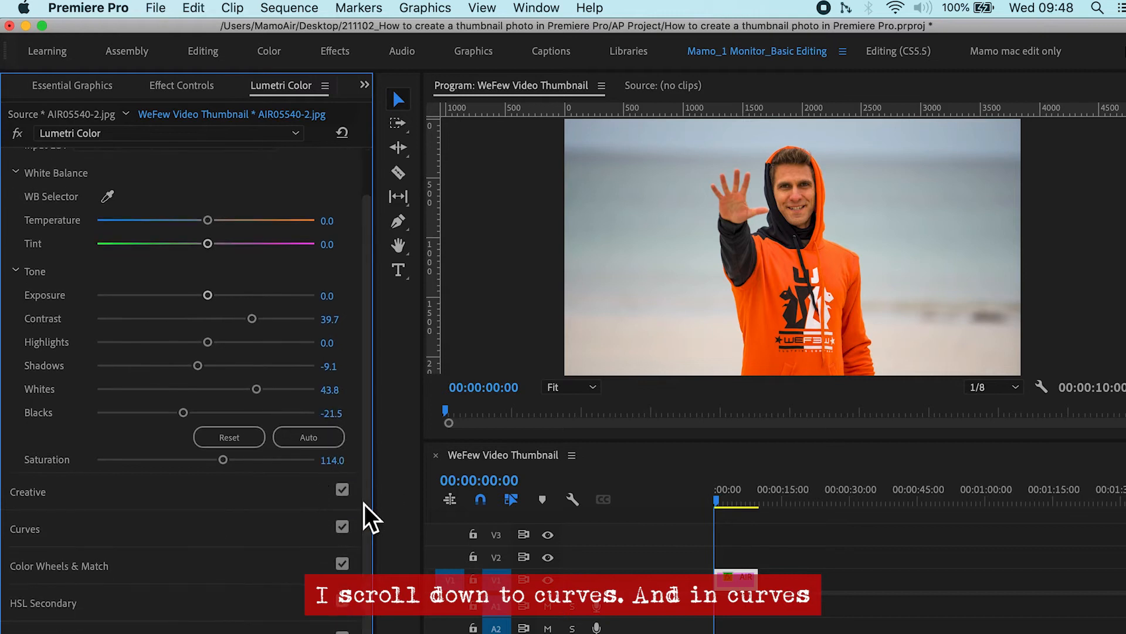
scroll("down", 3)
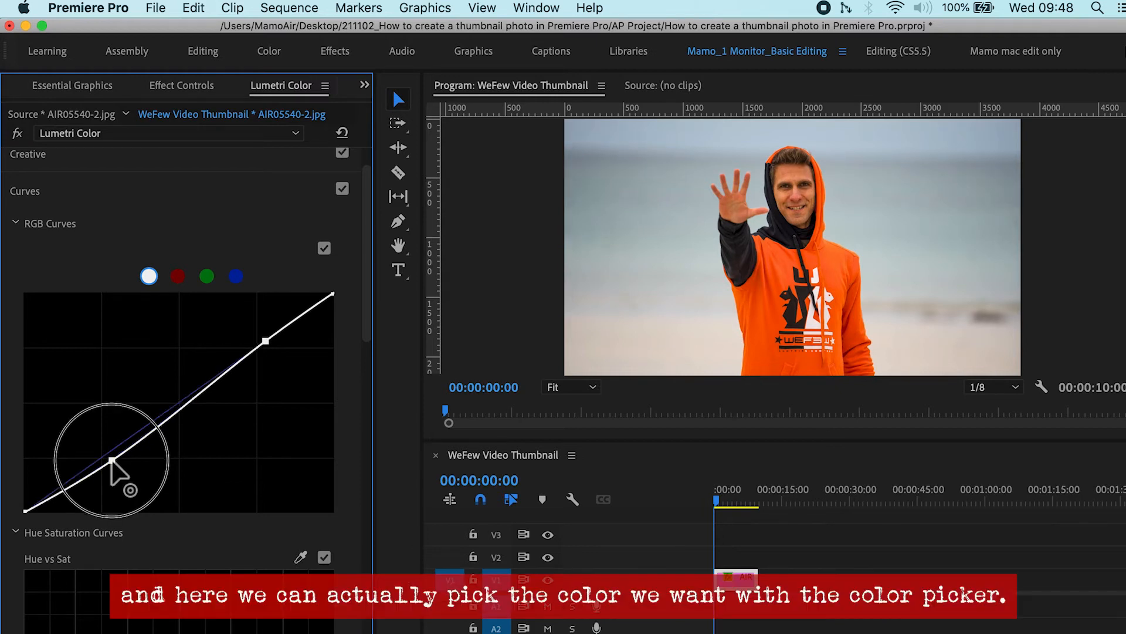
In Hue vs Sat, mildly boost the hoodie's orange and strongly boost cyan-blue tones.
scroll("down", 3)
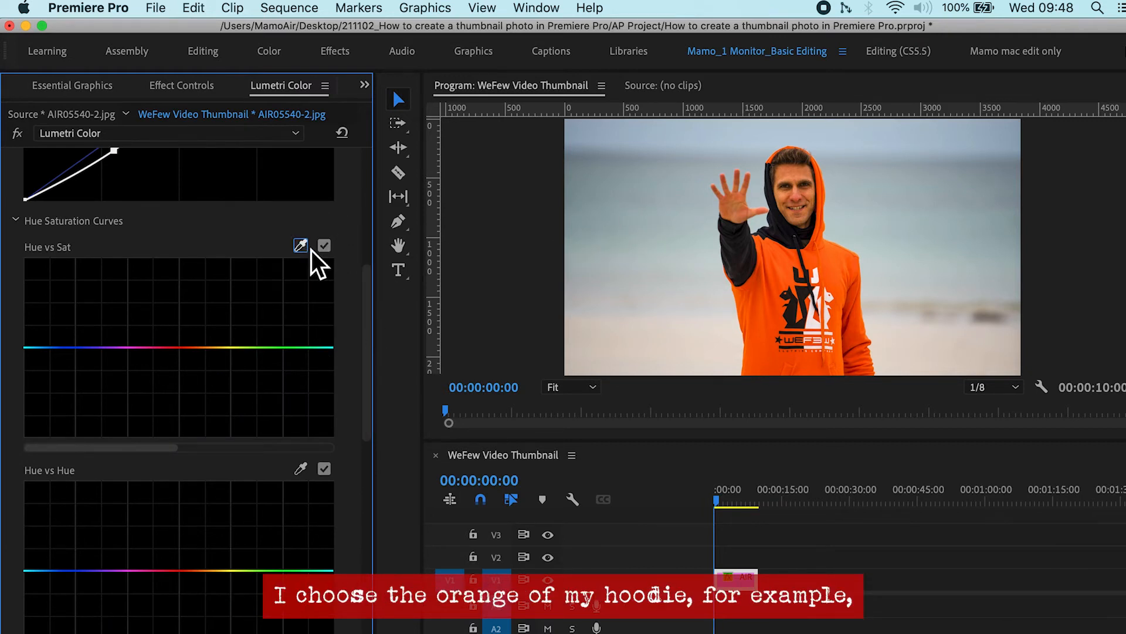
left_click(783, 281)
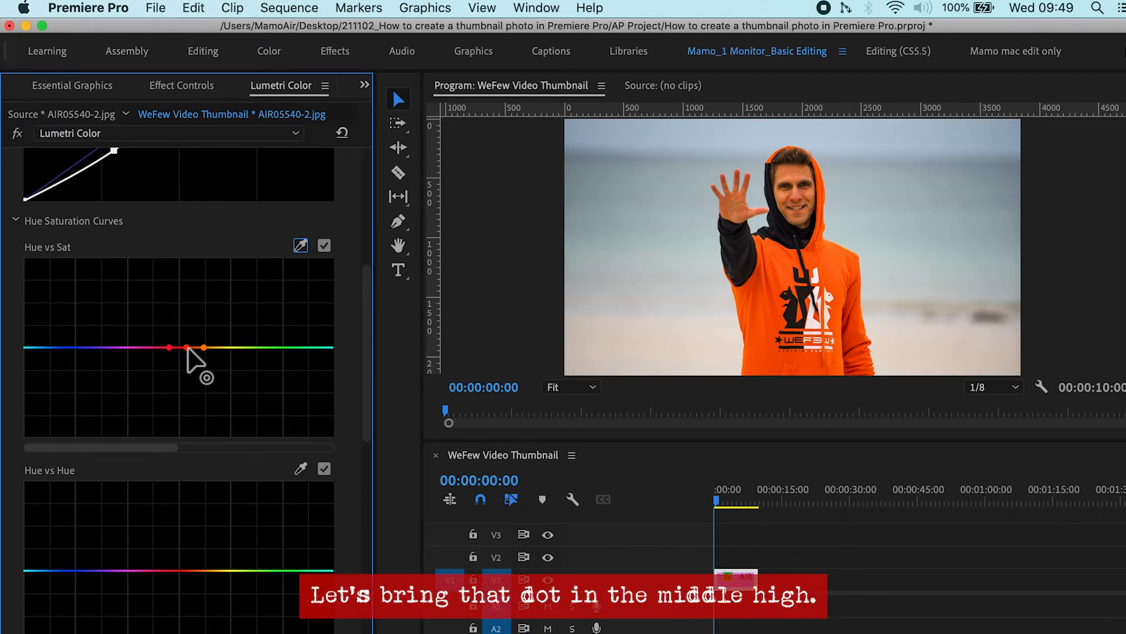
left_click_drag(189, 349, 189, 266)
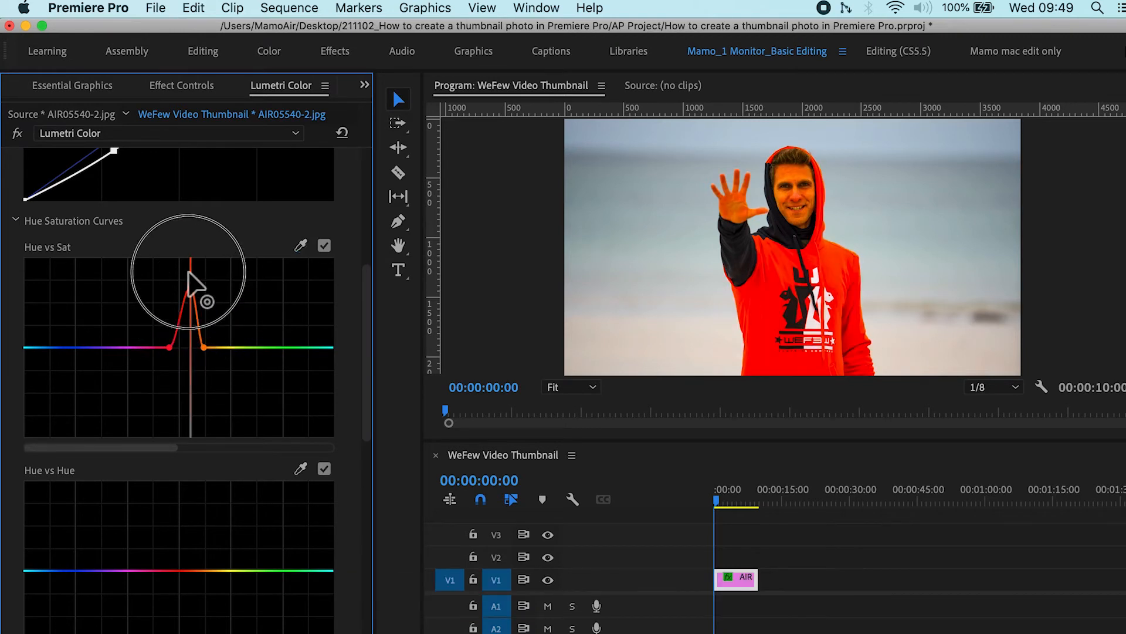
left_click_drag(191, 265, 195, 278)
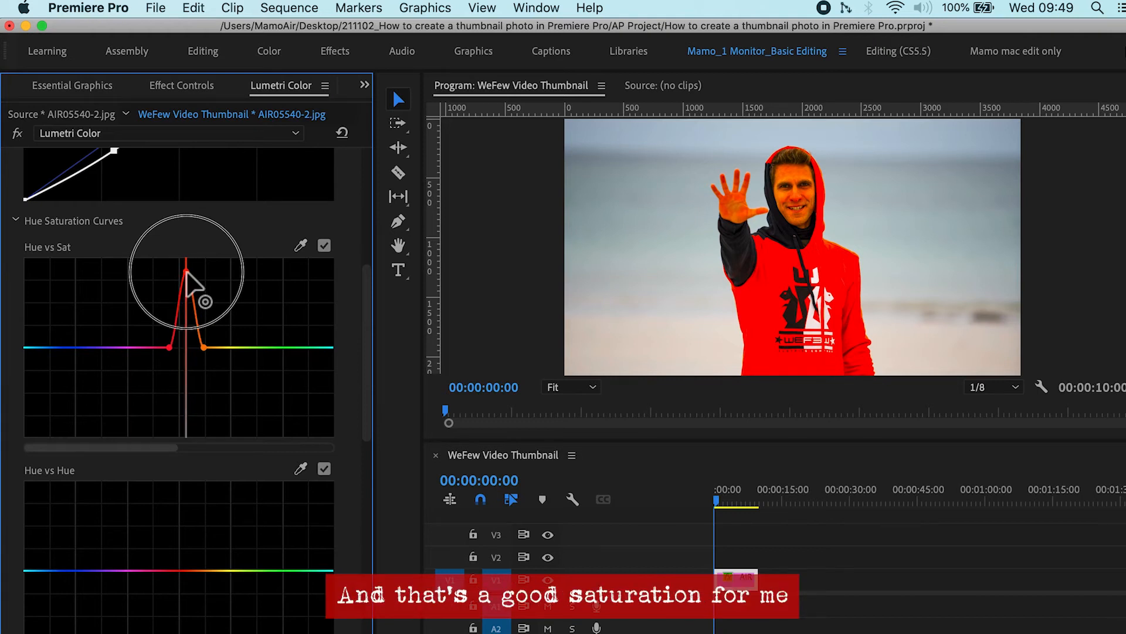
left_click_drag(195, 276, 192, 349)
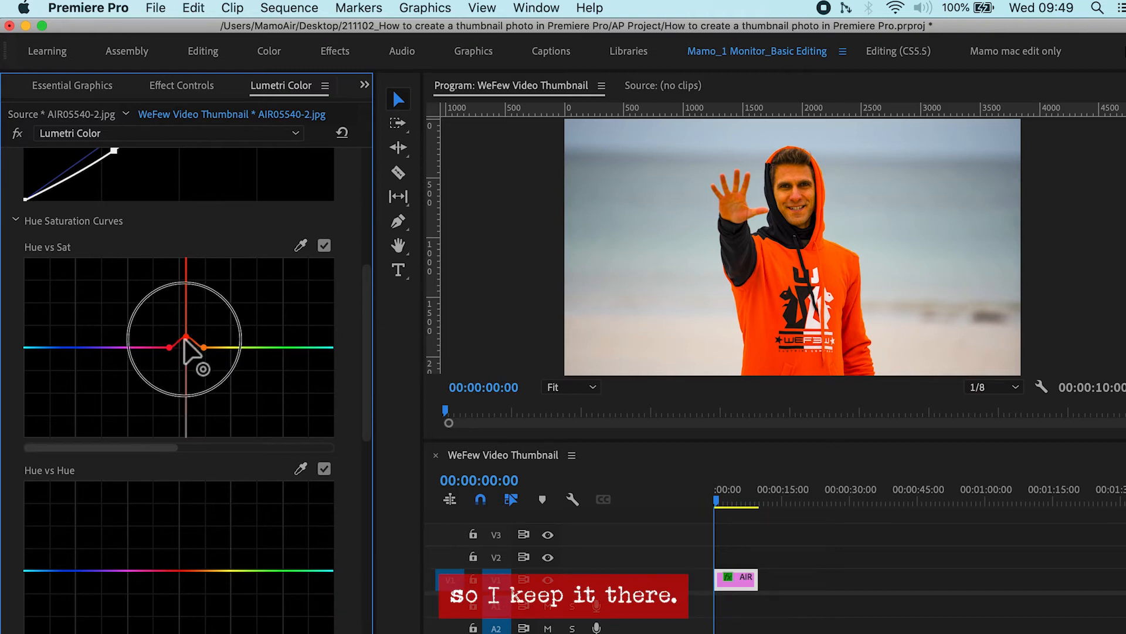
left_click_drag(192, 341, 169, 345)
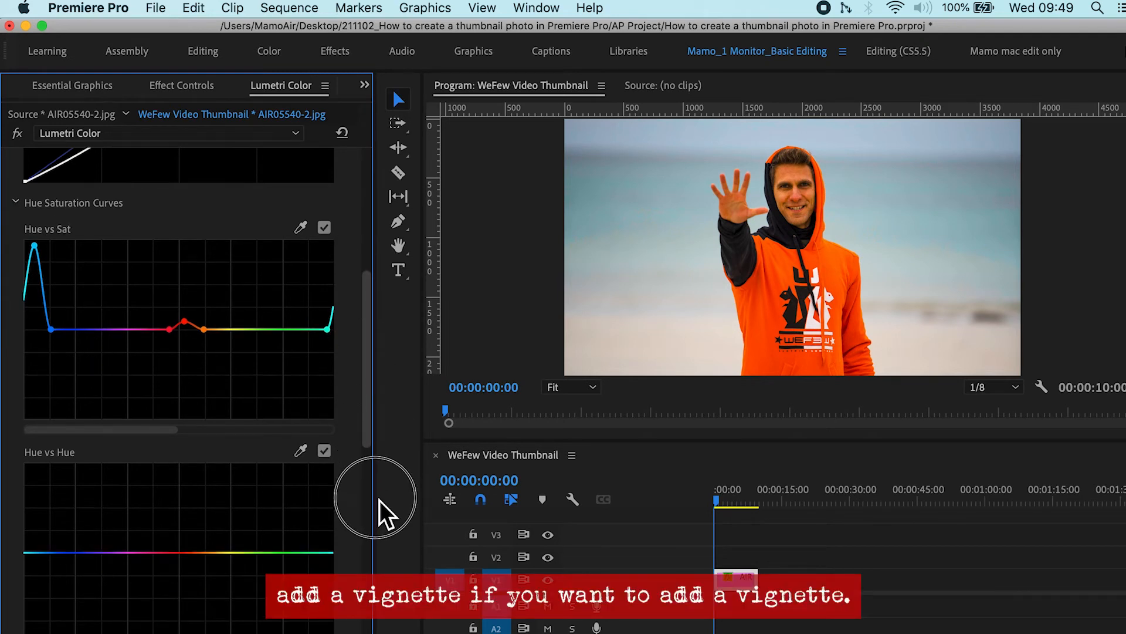
Add a vignette with amount -1.8, midpoint 15.7 and feather 74.8.
scroll("down", 3)
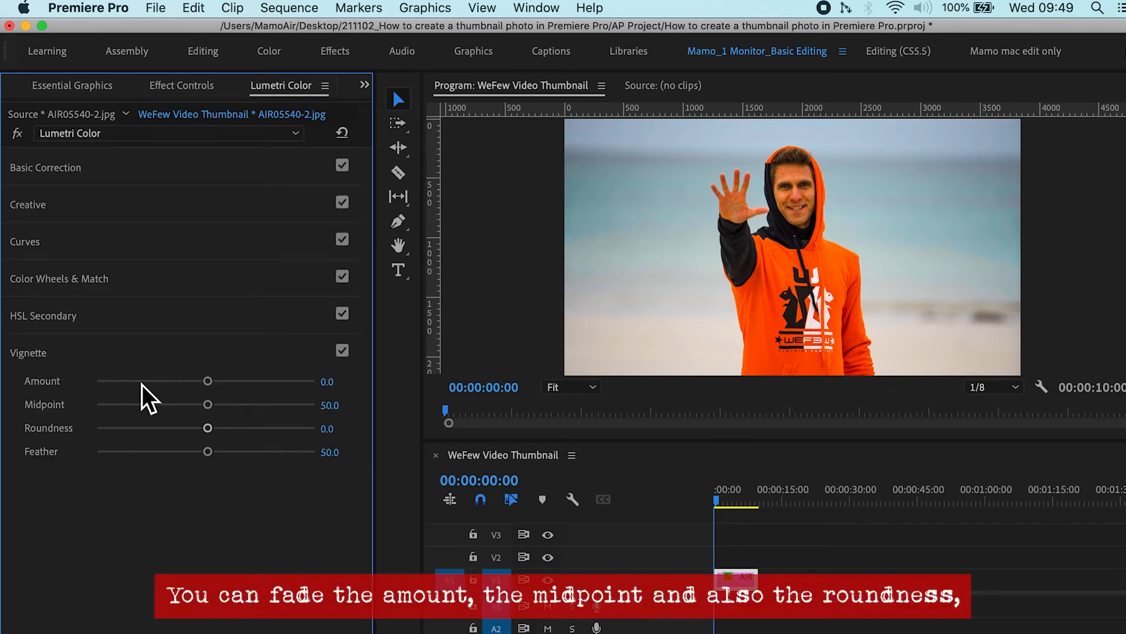
left_click_drag(208, 381, 139, 381)
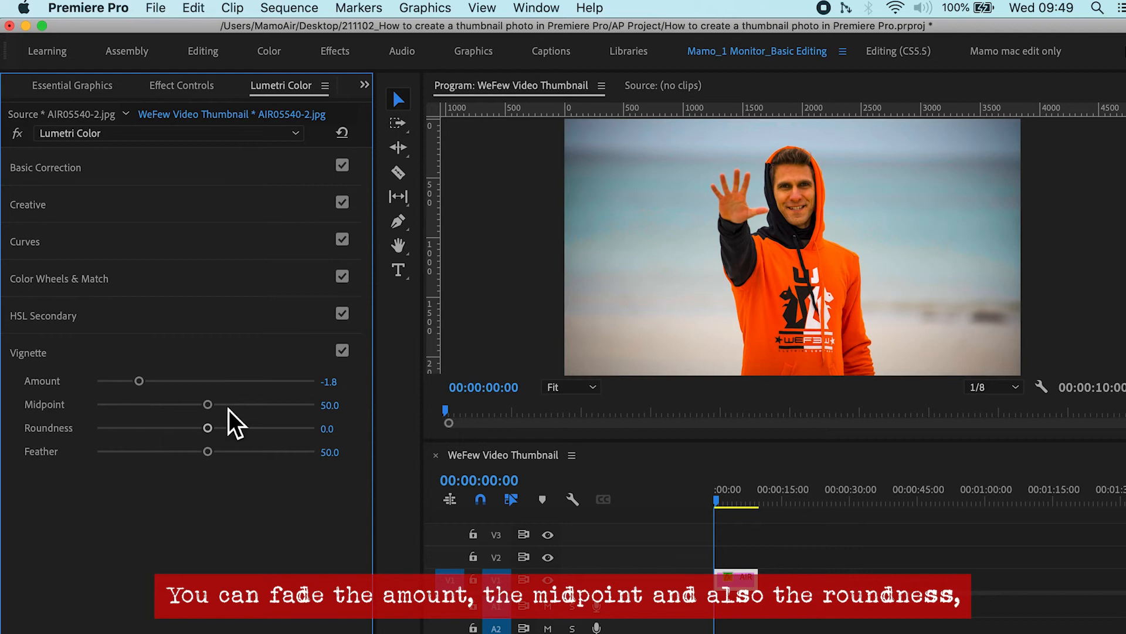
left_click_drag(208, 403, 271, 404)
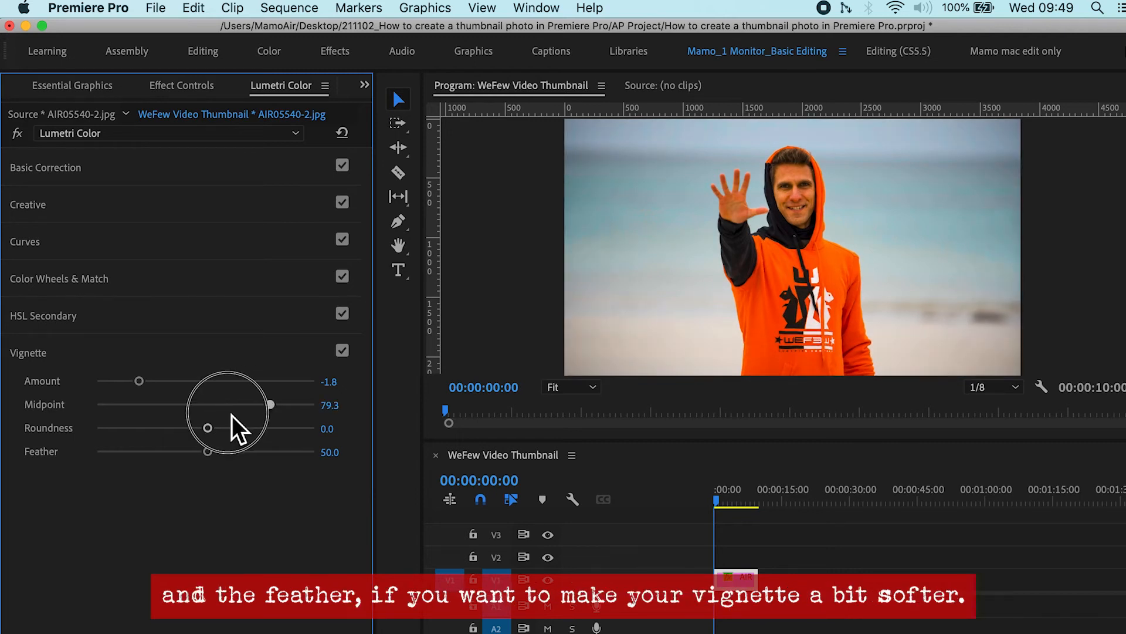
left_click_drag(269, 404, 130, 404)
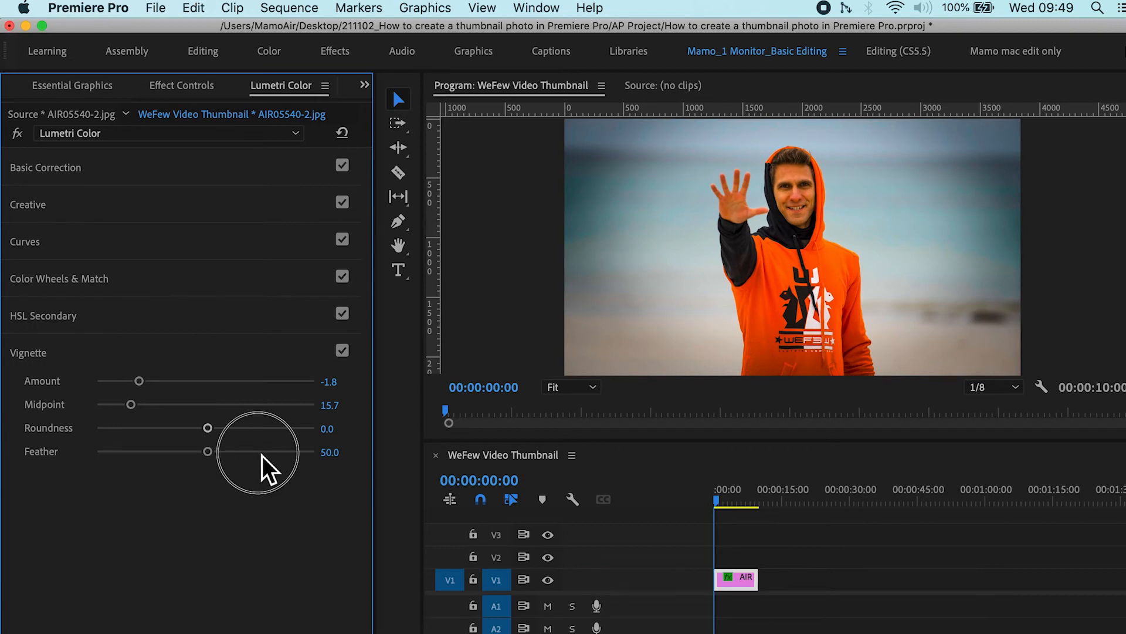
left_click_drag(208, 451, 259, 451)
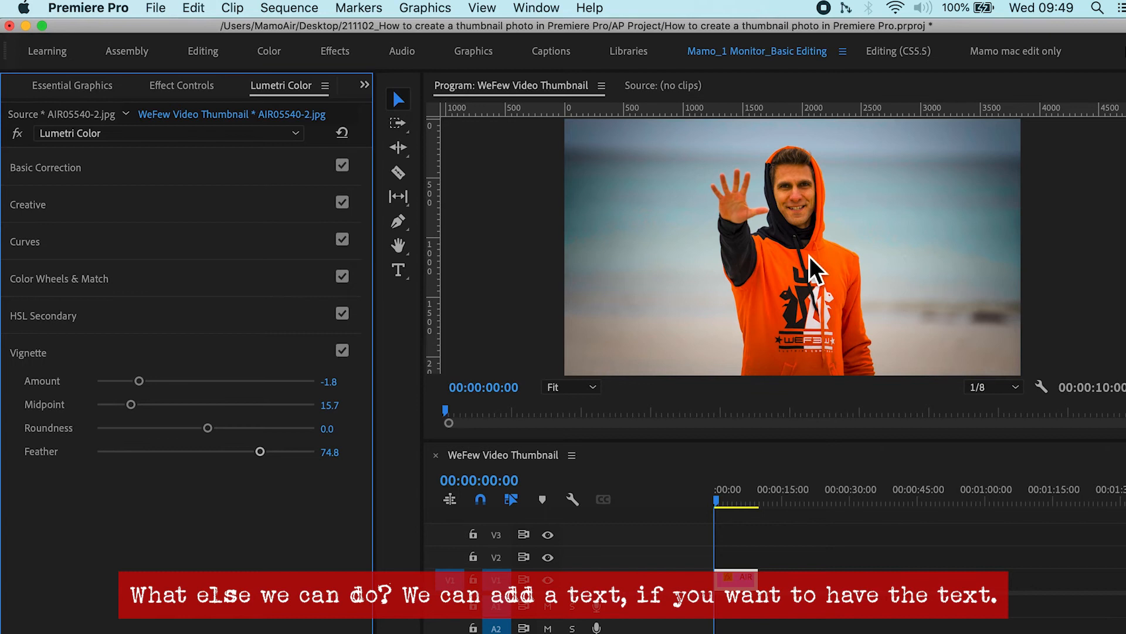
mouse_move(970, 276)
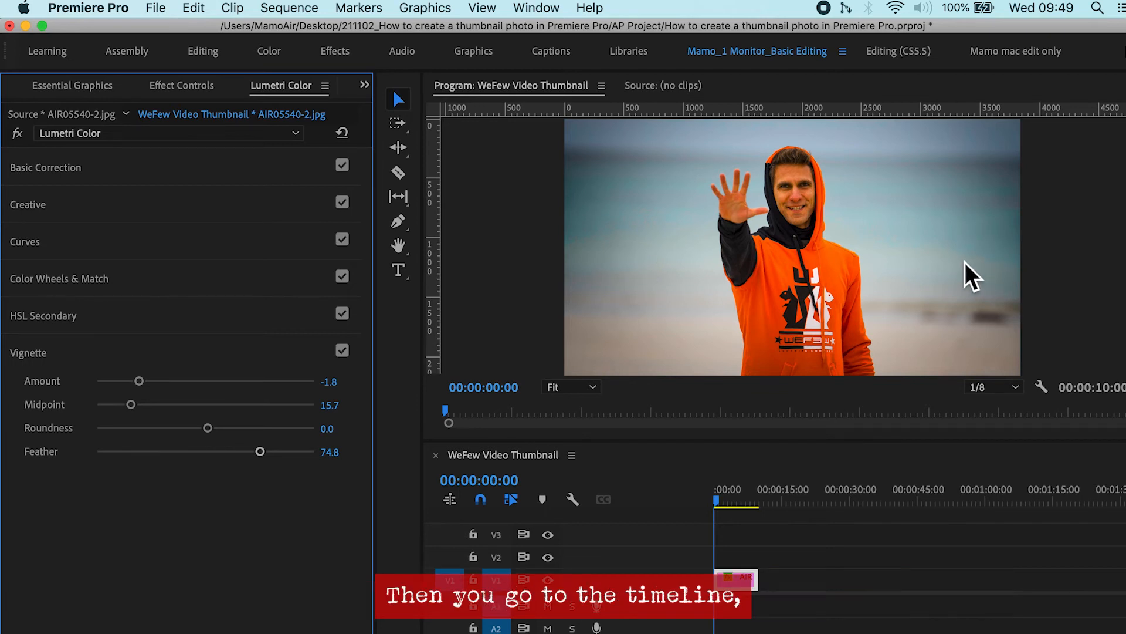
Add a text layer at the timeline start, set in Veneer at size 400.
left_click(46, 167)
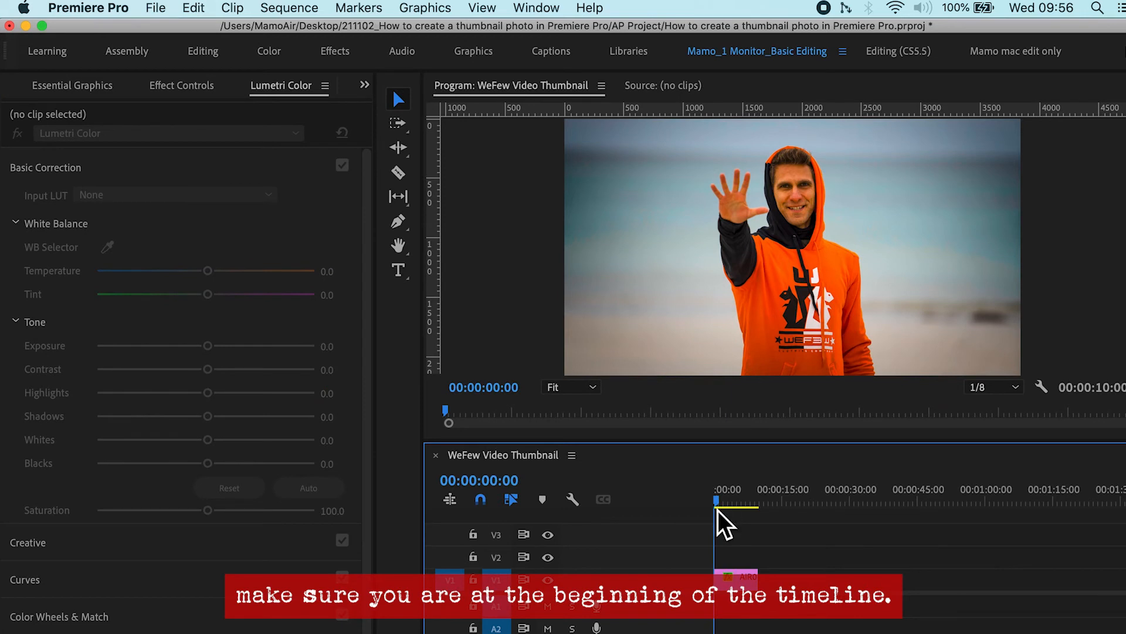
left_click(535, 7)
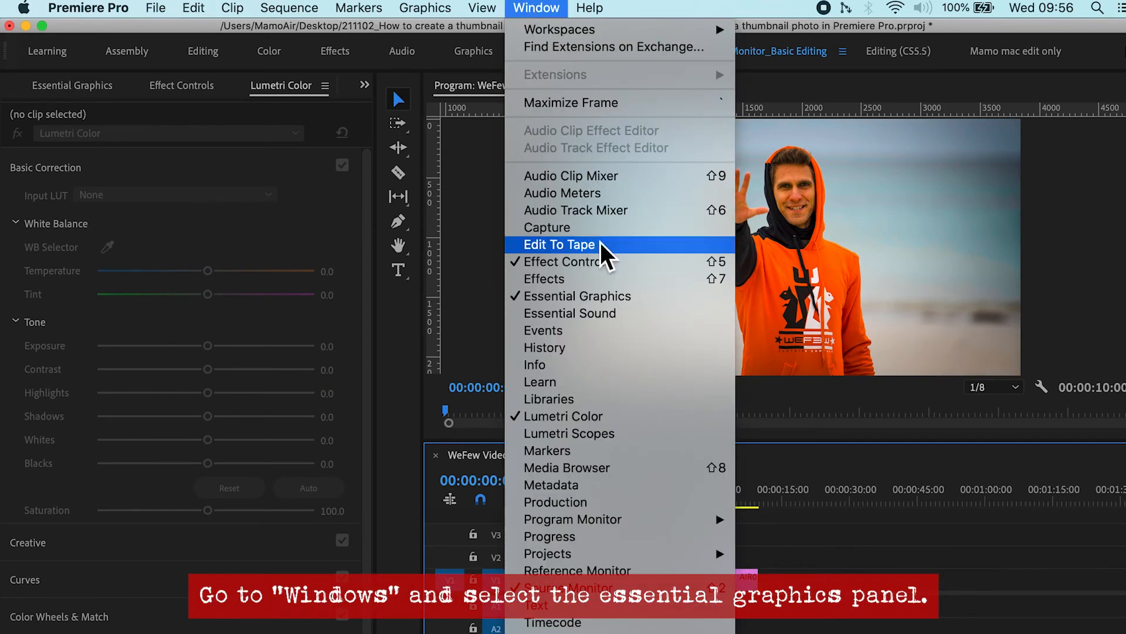
left_click(576, 295)
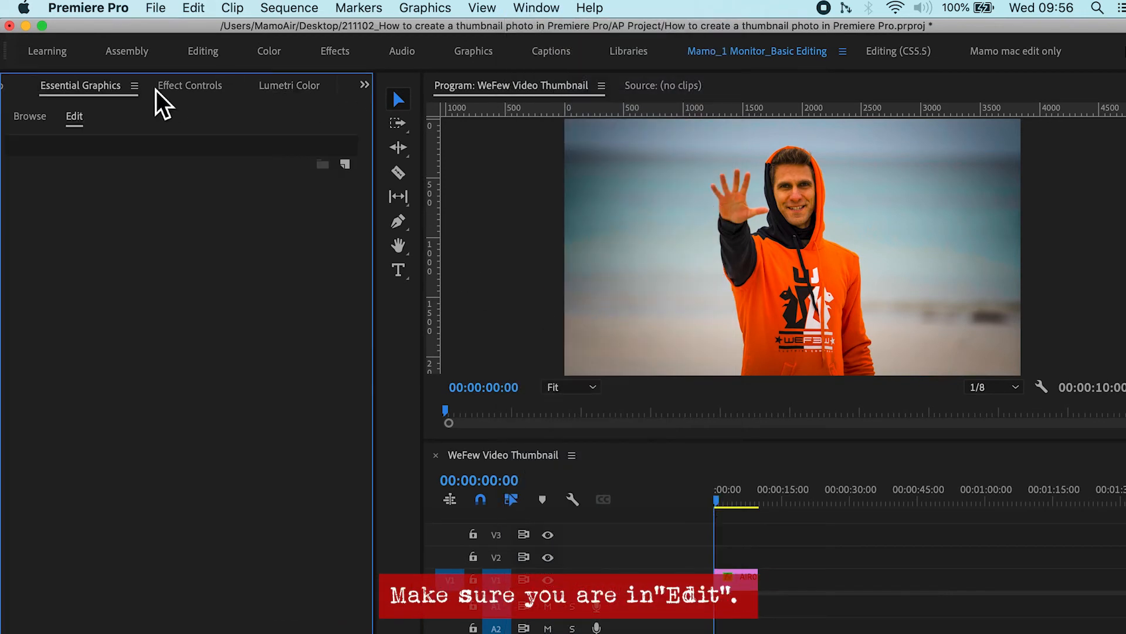
mouse_move(366, 183)
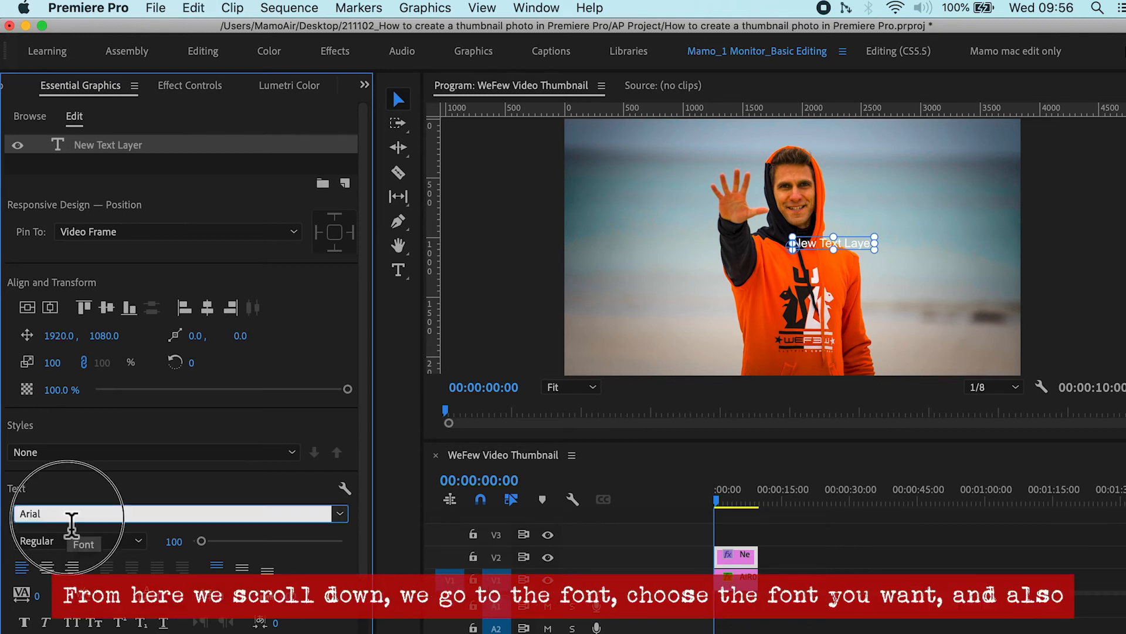
type("vene")
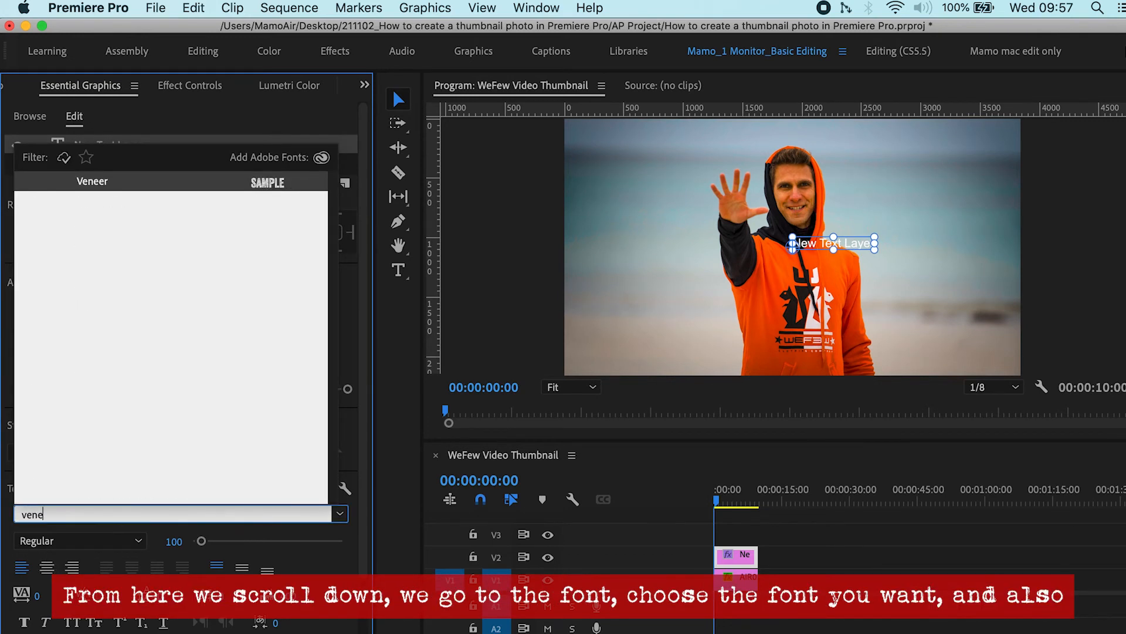
left_click(92, 181)
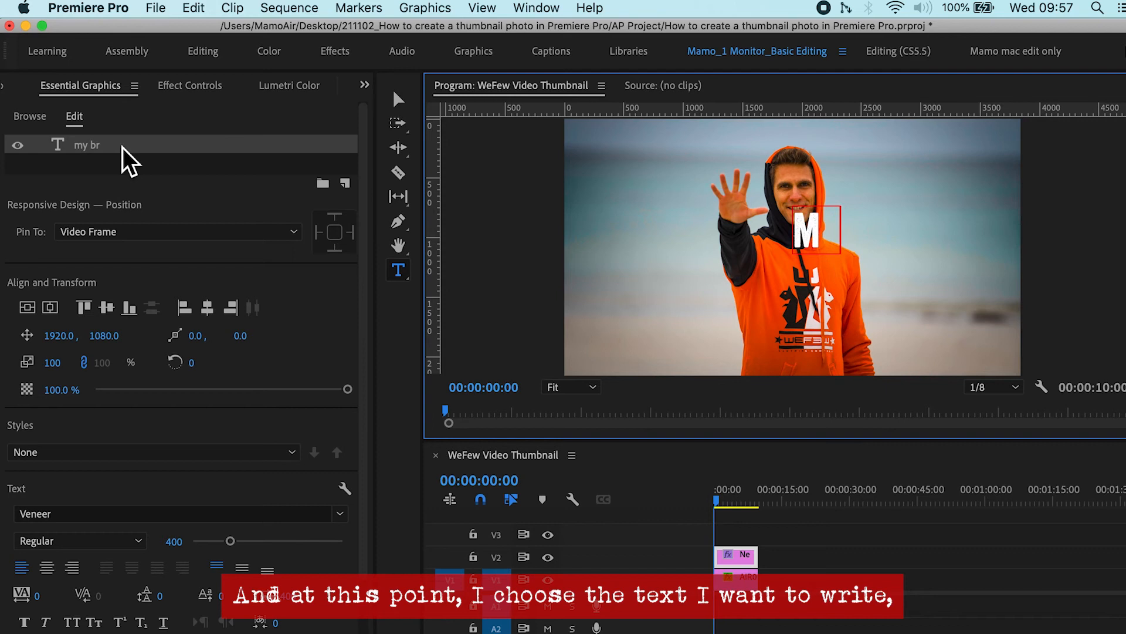
Type 'MY BRAND' and centre the title horizontally in the frame.
type("Y BRAND")
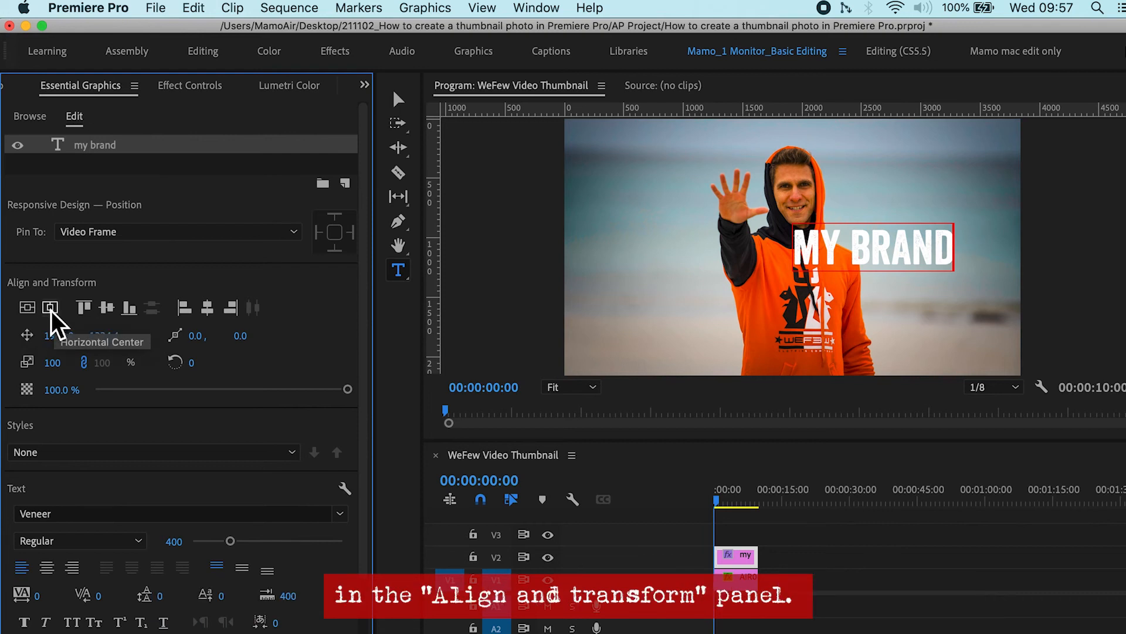
left_click(50, 308)
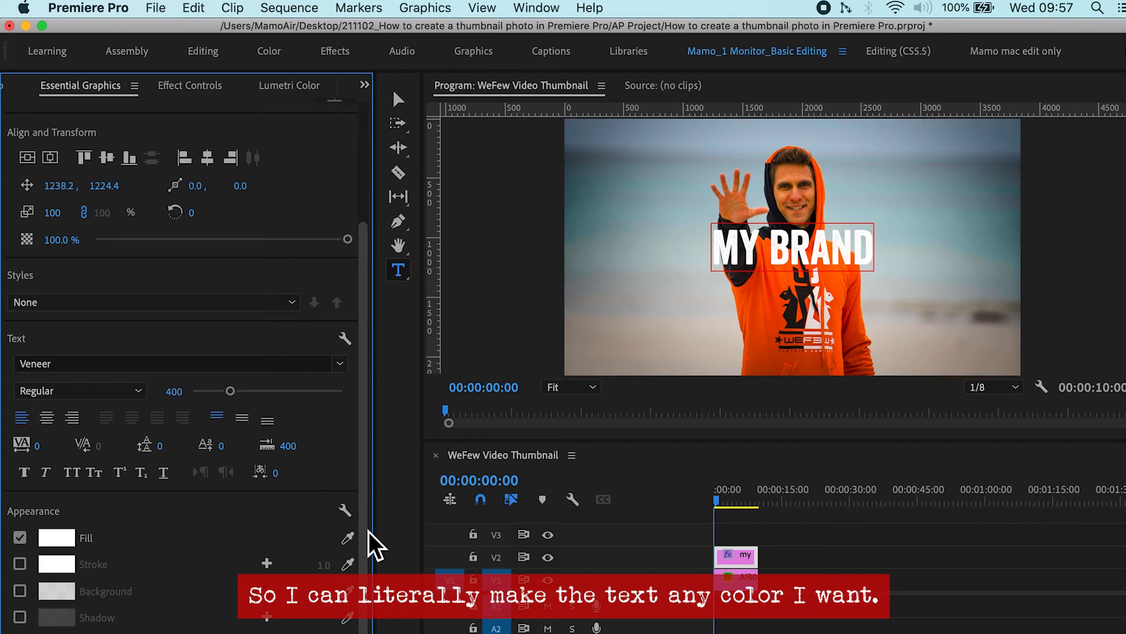
Keep the MY BRAND text white and add a red D22D00 background box at 100% opacity.
left_click(56, 537)
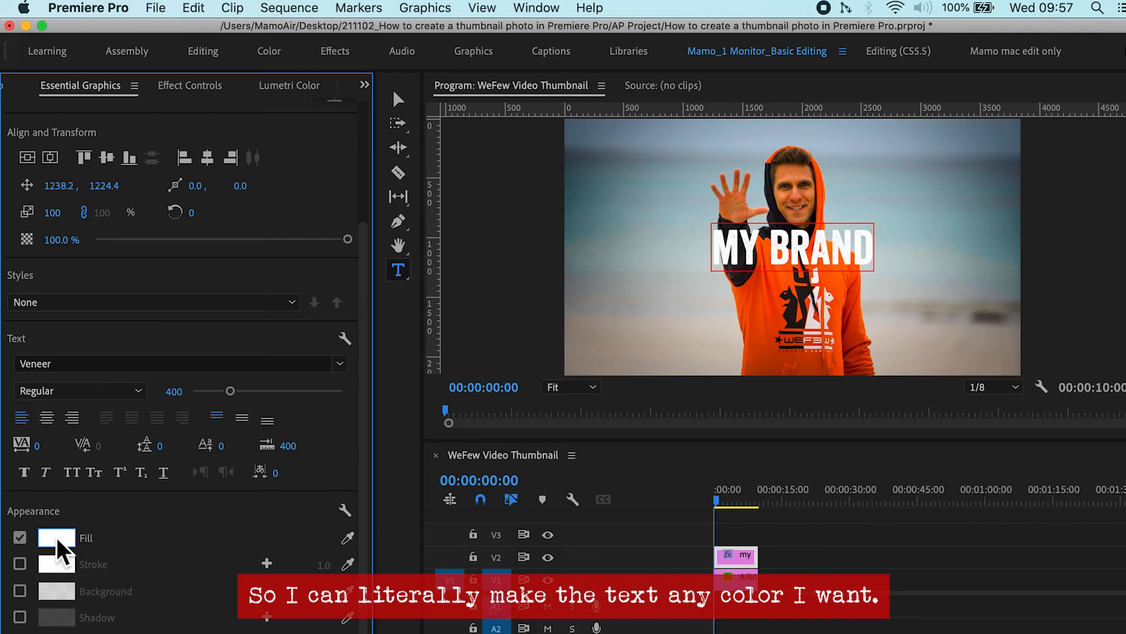
left_click(56, 537)
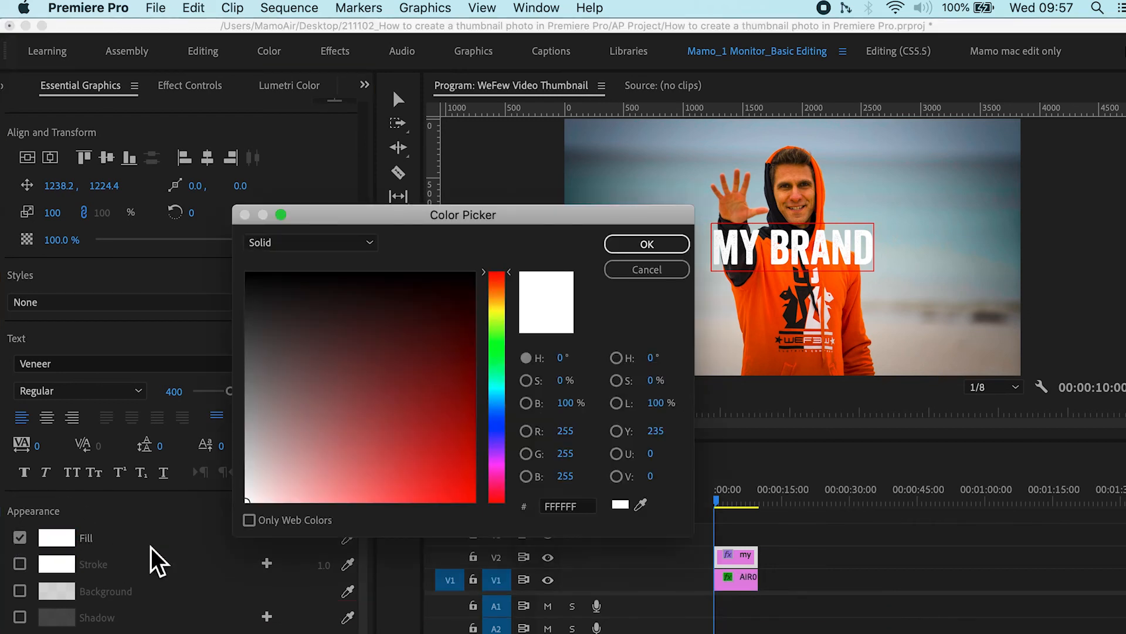
left_click(443, 394)
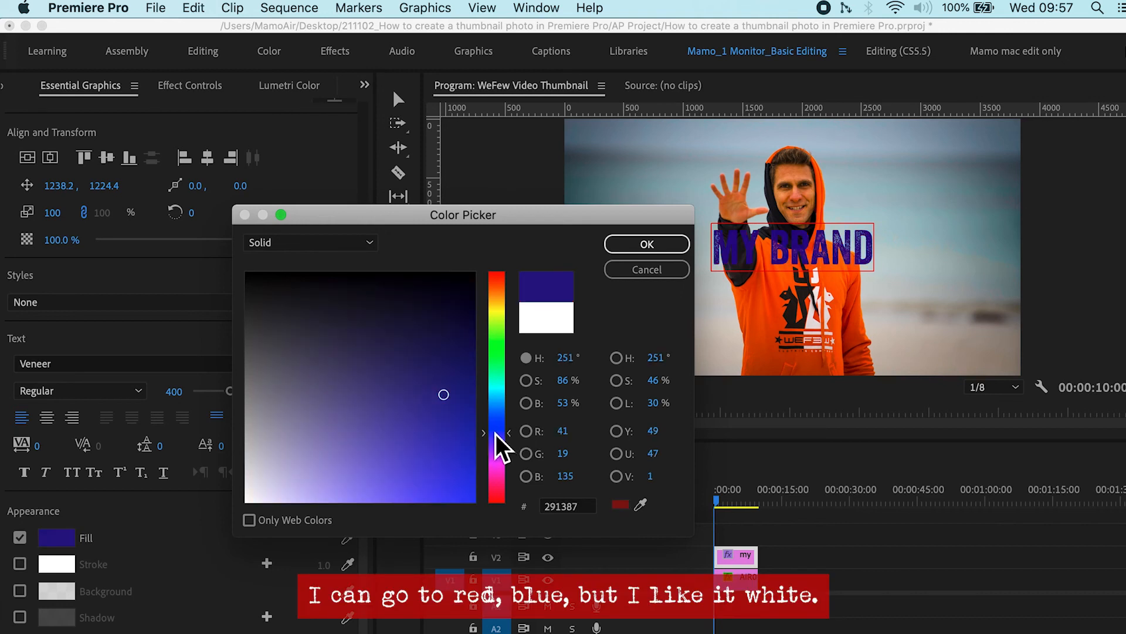
left_click(645, 243)
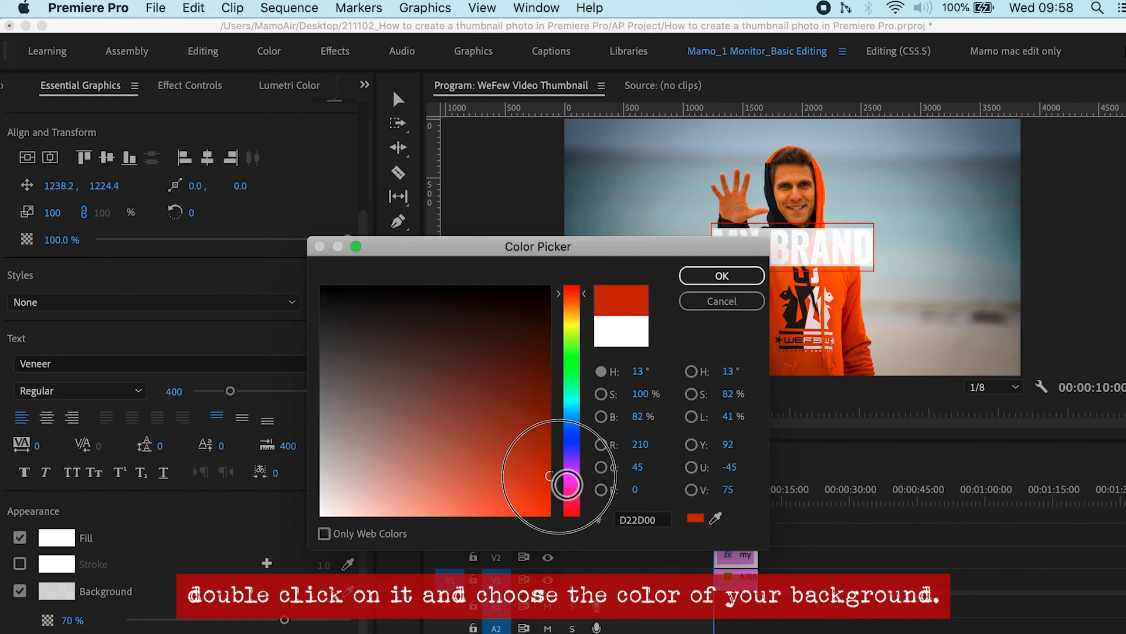
left_click(721, 275)
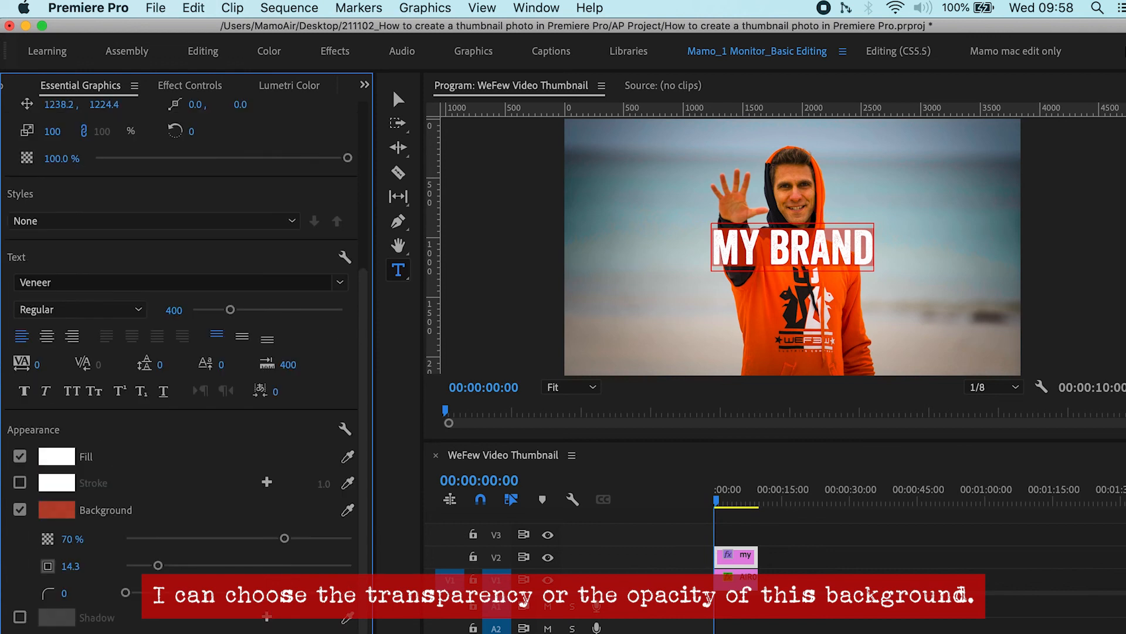
left_click_drag(284, 538, 314, 538)
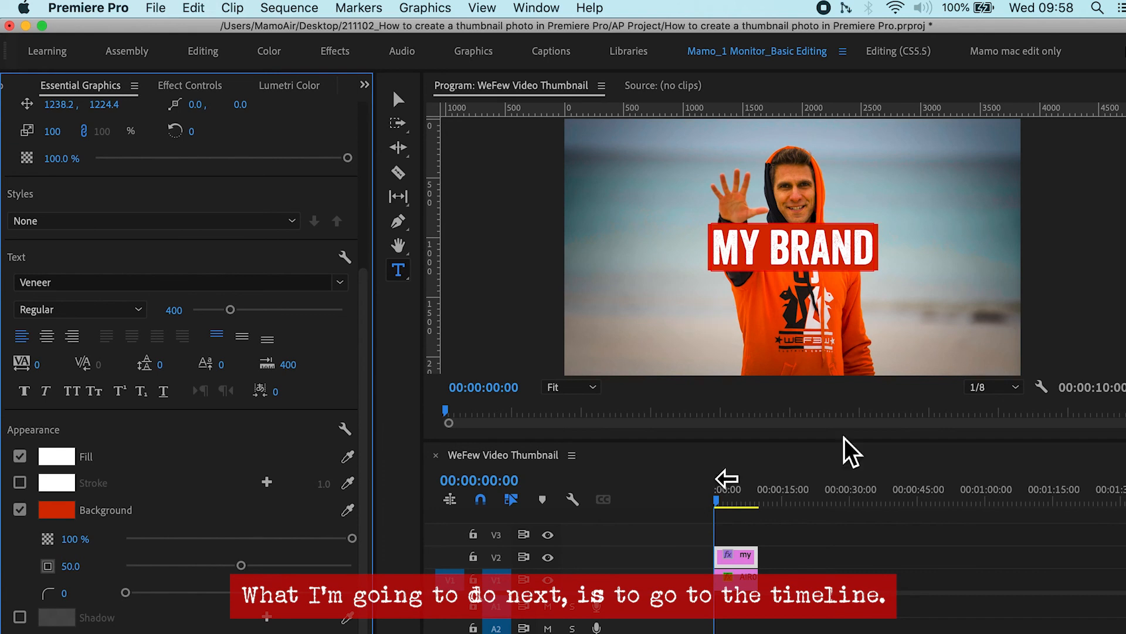
Export the current frame as a JPEG named WeFew Video Thumbnail and choose a save folder.
key("shift+e")
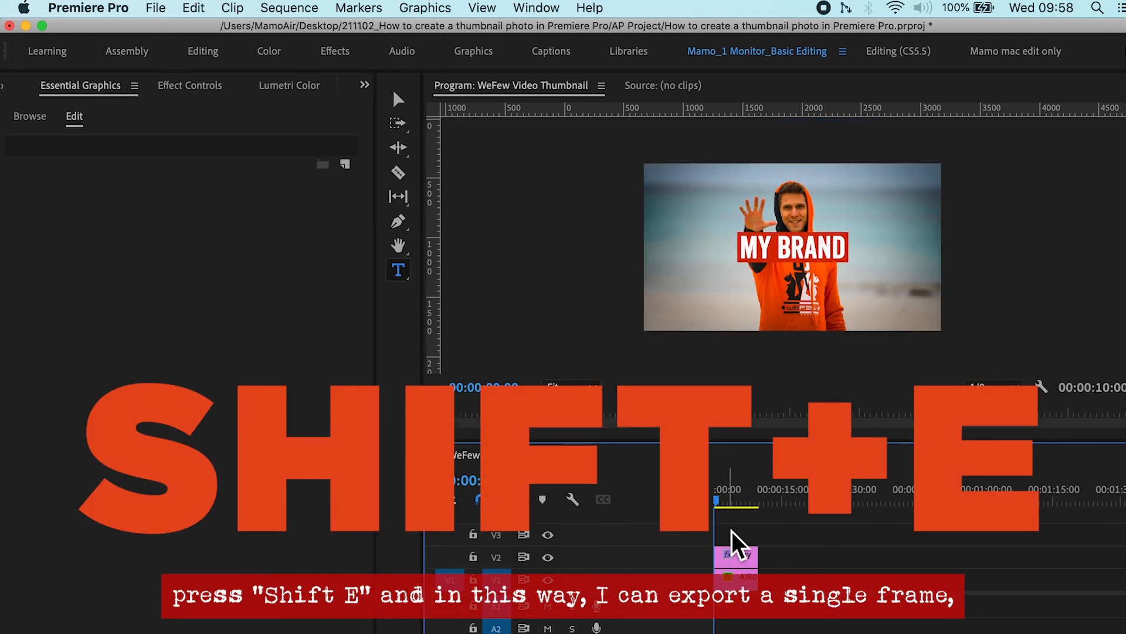
key("shift+e")
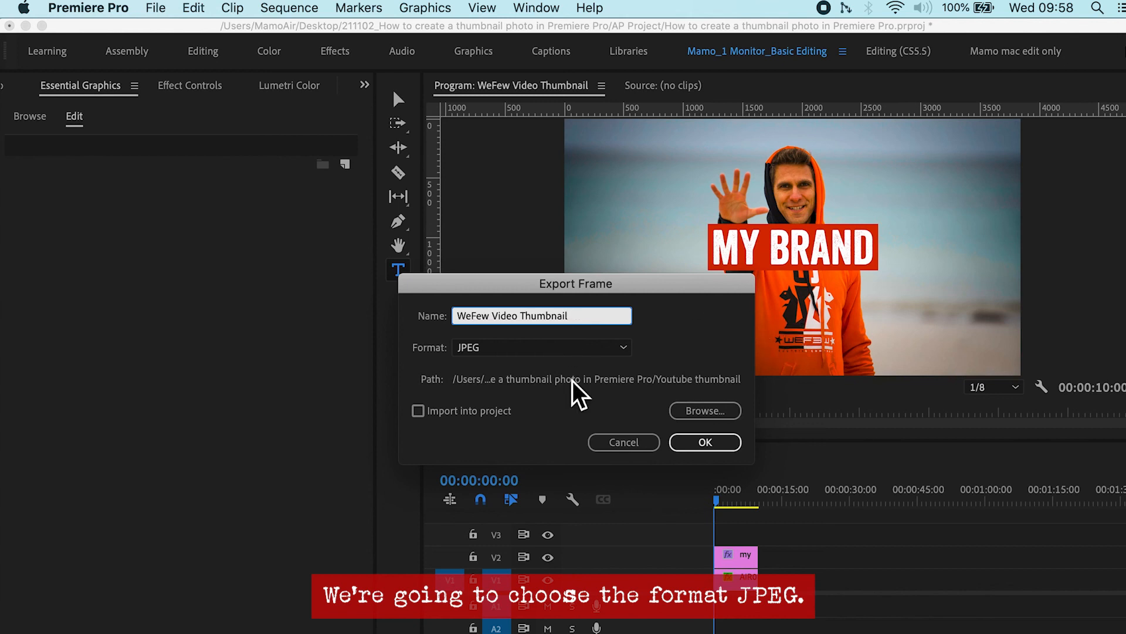
left_click(541, 347)
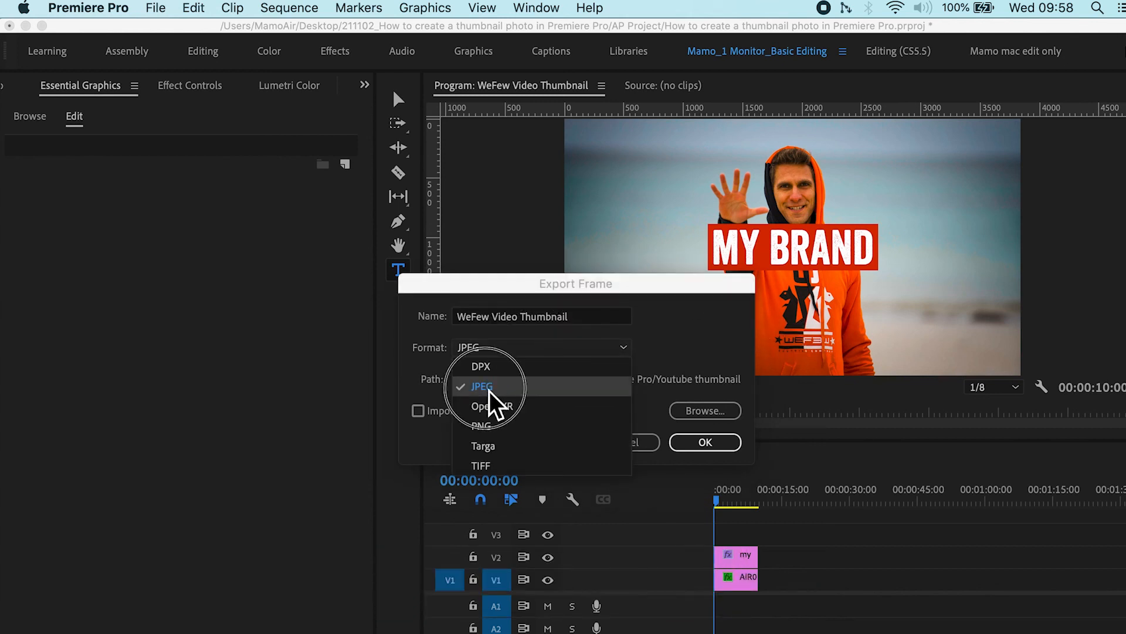
left_click(483, 387)
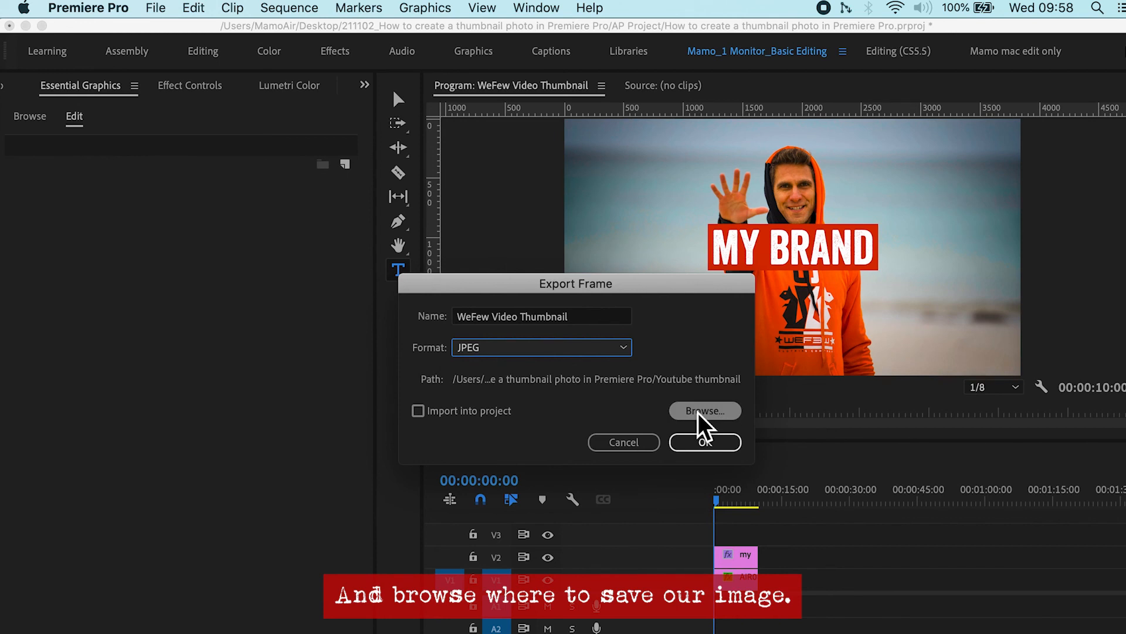
left_click(704, 410)
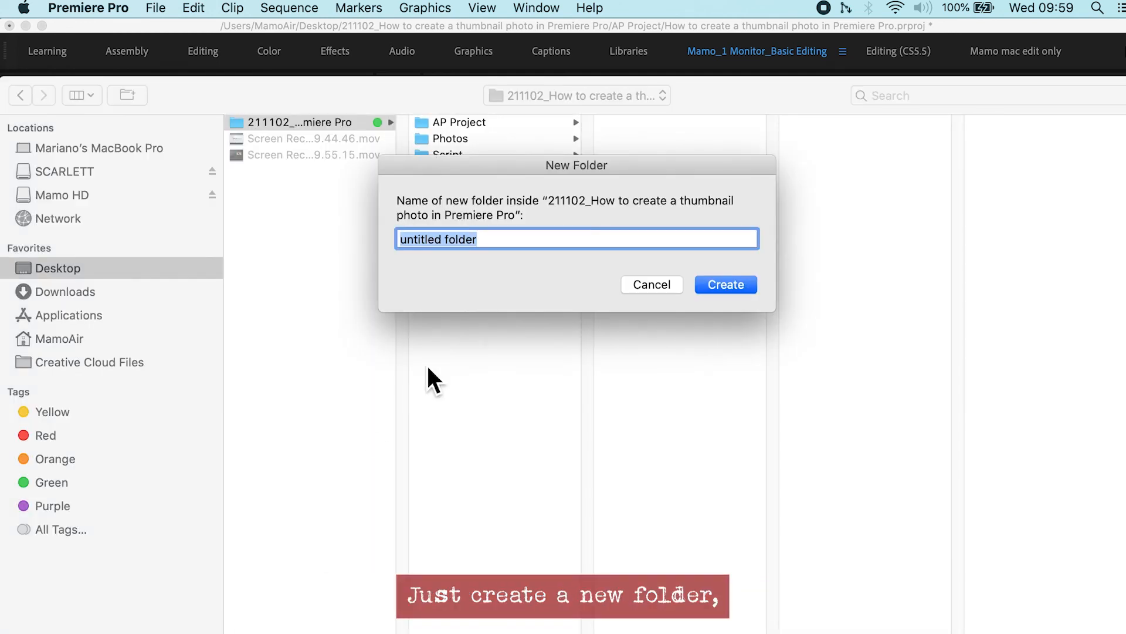
Create a new 'Youtube Thumbnail' folder to hold the exported frame.
type("Youtube Thum")
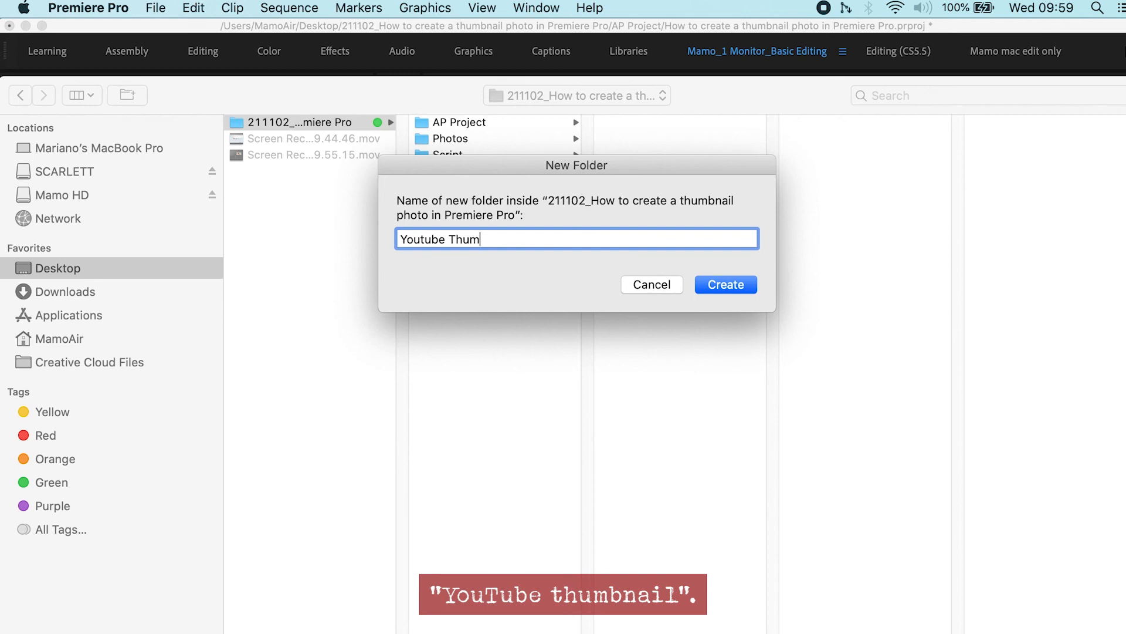
left_click(725, 284)
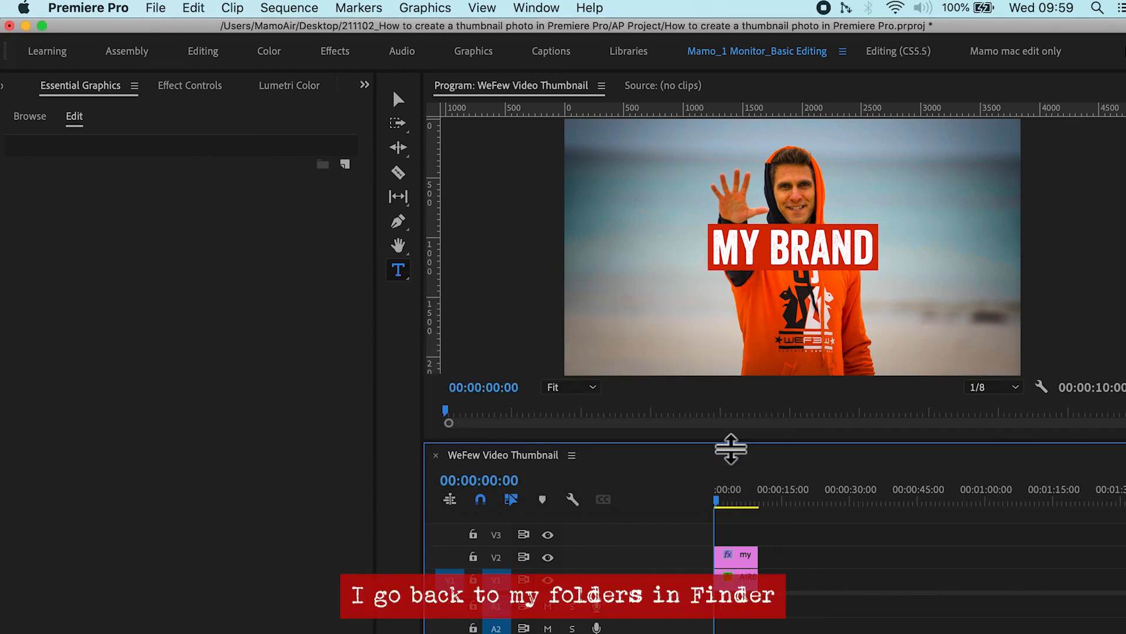
Open the Youtube Thumbnail folder in Finder to view the exported JPEG.
left_click(457, 359)
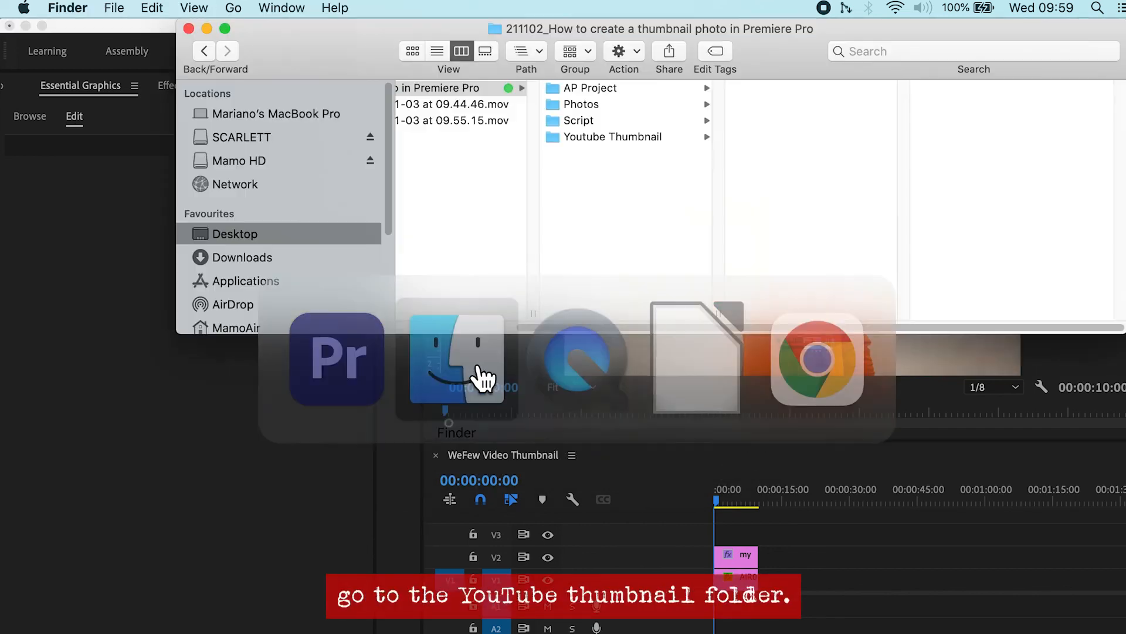
left_click(612, 137)
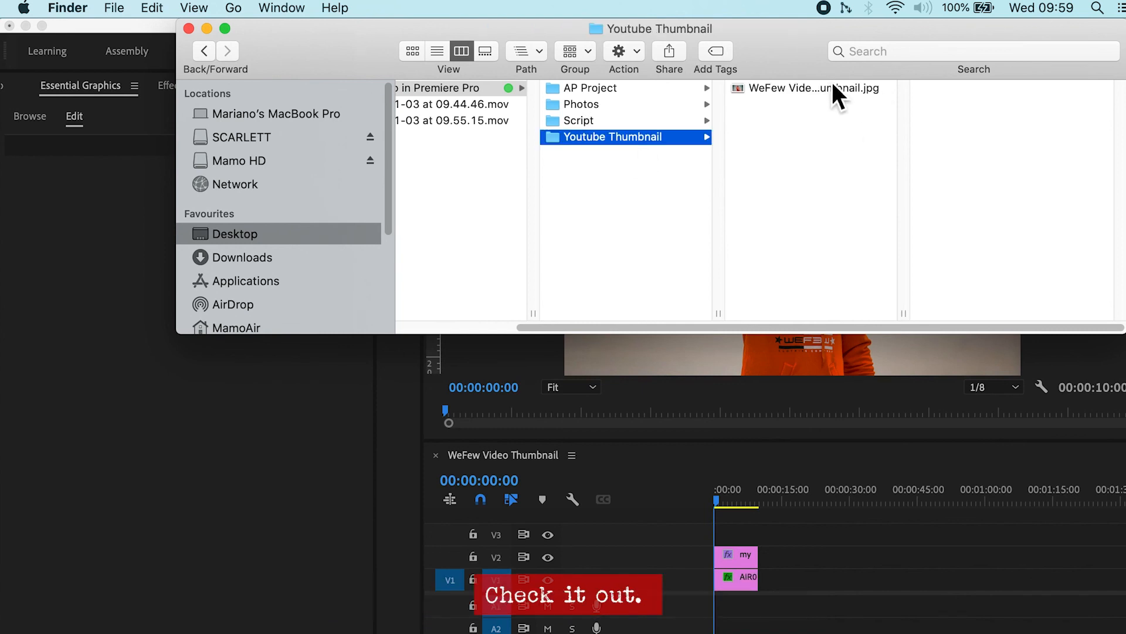